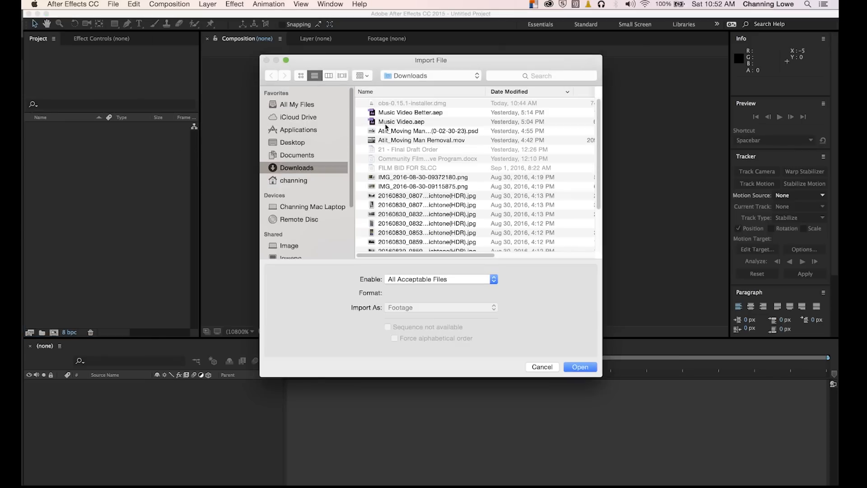
- Import Atit_Moving Man Removal.mov into a new composition and preview the clip briefly
left_click(580, 367)
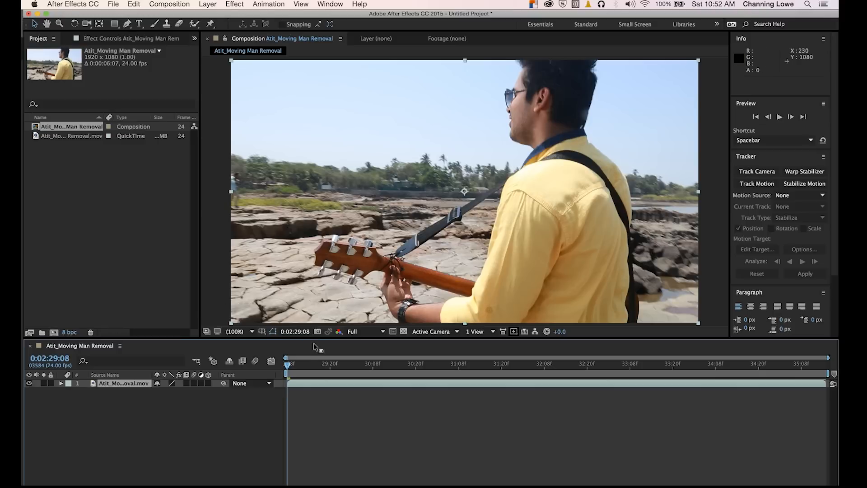
key("space")
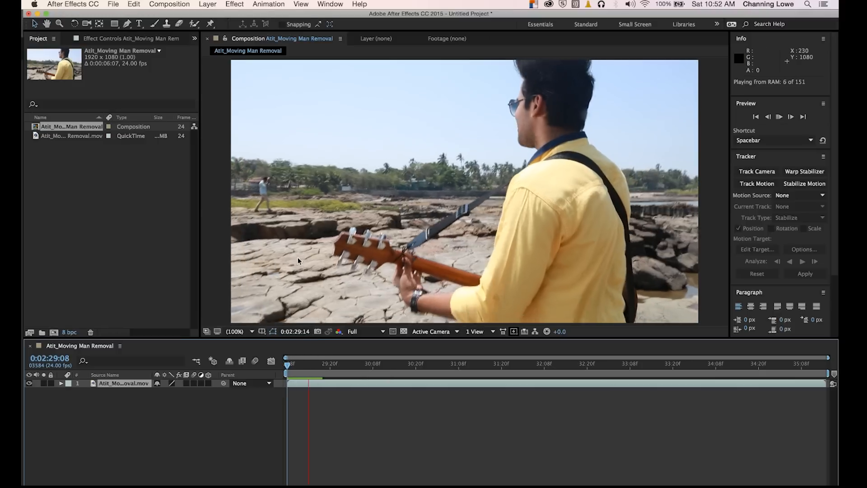
key("Space")
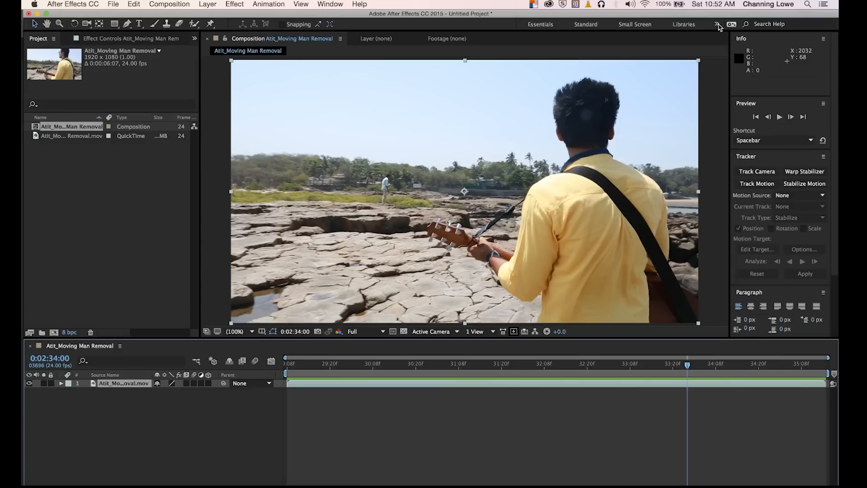
left_click(718, 24)
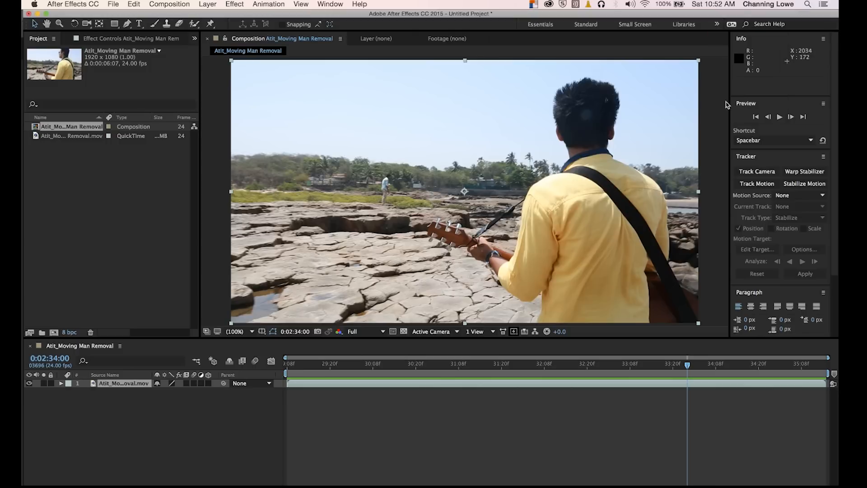
mouse_move(778, 132)
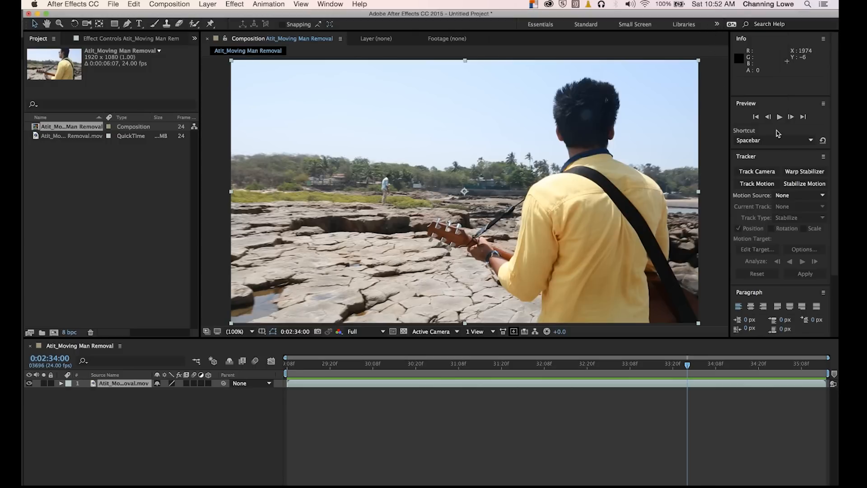
left_click(359, 363)
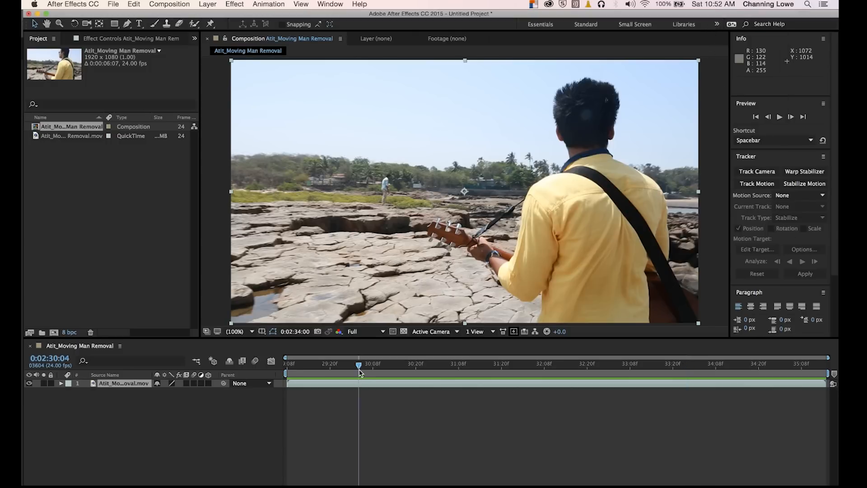
left_click_drag(359, 365, 309, 365)
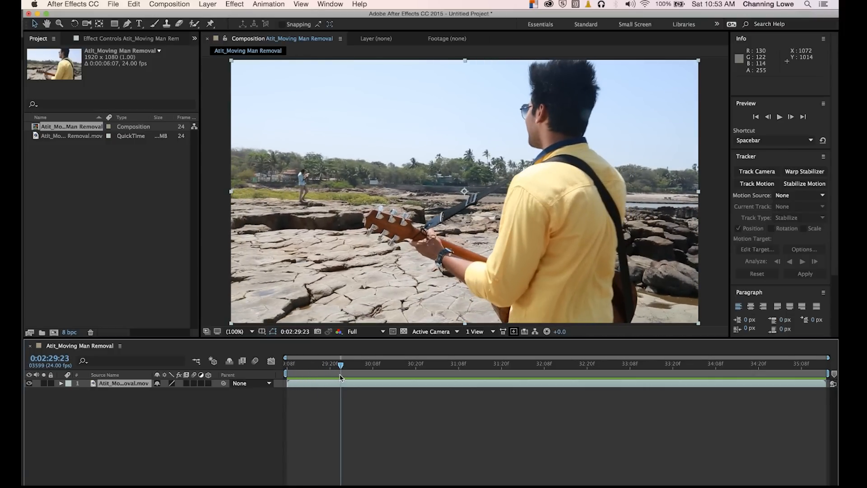
mouse_move(313, 384)
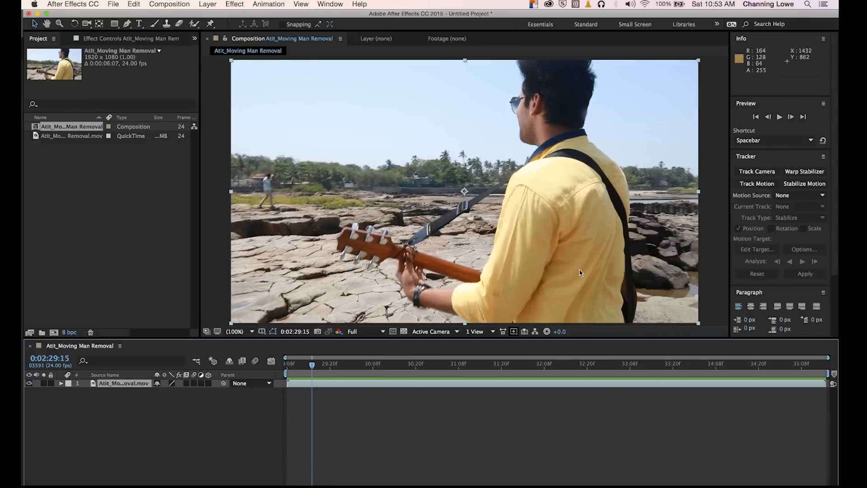
- Run Track Camera on the clip with Detailed Analysis enabled under Advanced
left_click(757, 172)
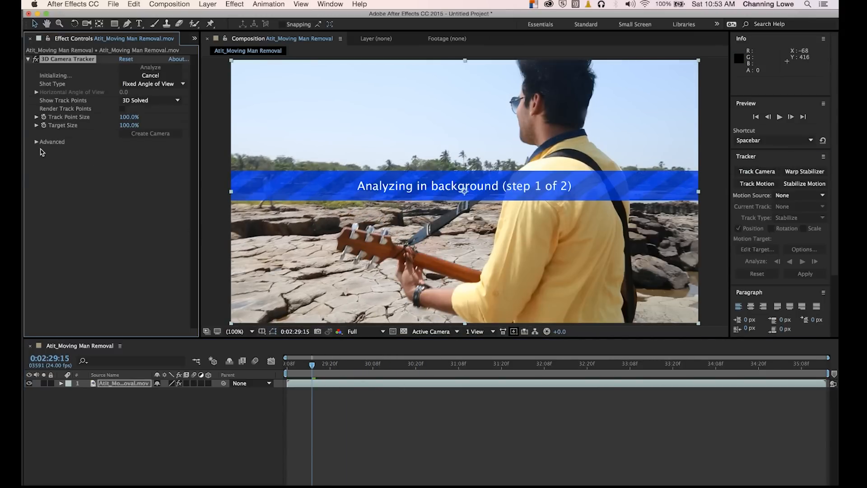
left_click(36, 142)
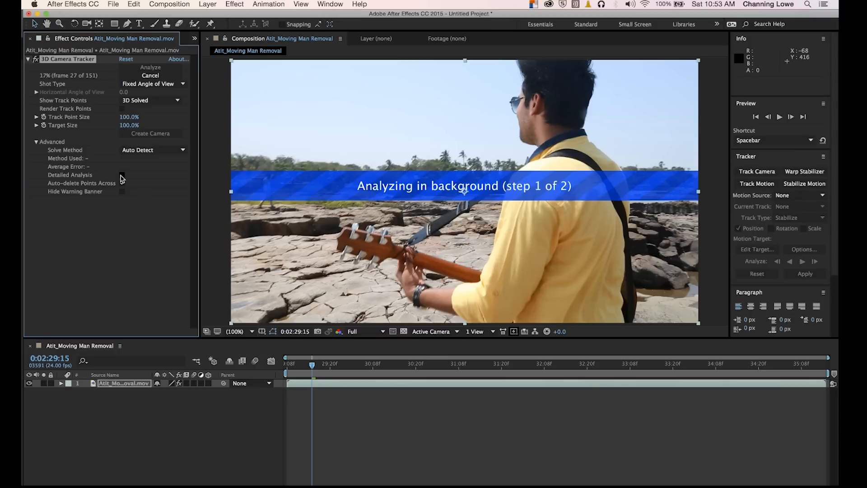
left_click(121, 174)
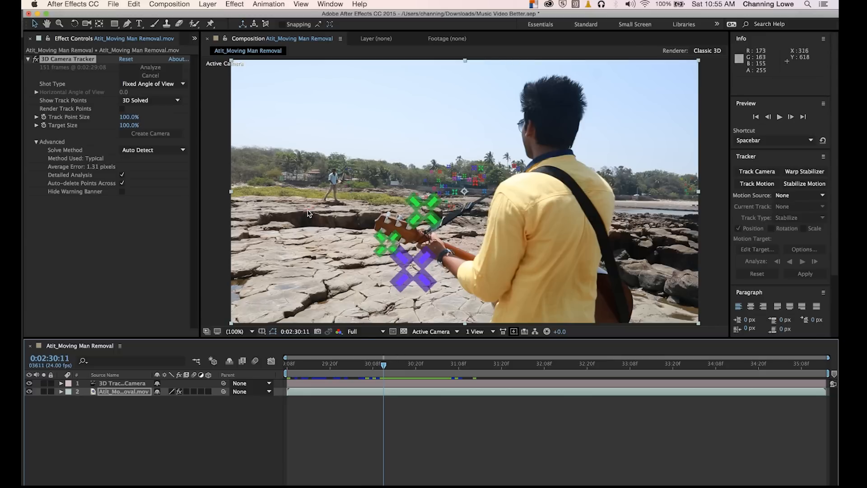
mouse_move(316, 216)
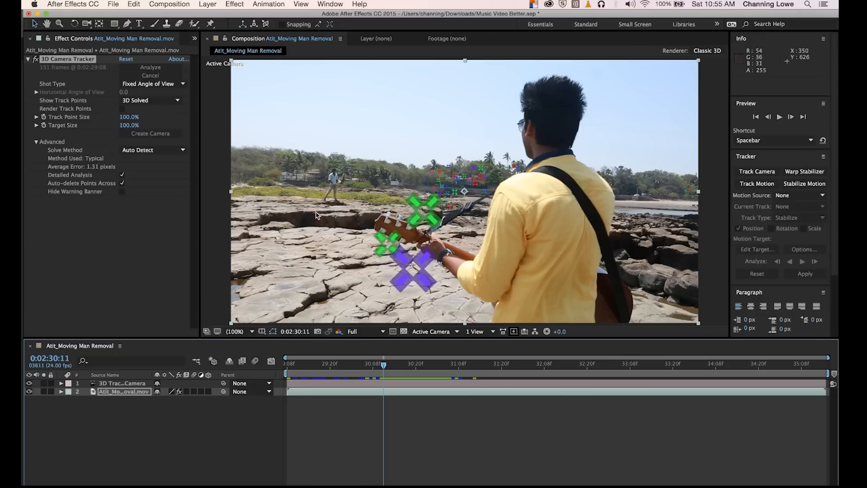
mouse_move(325, 212)
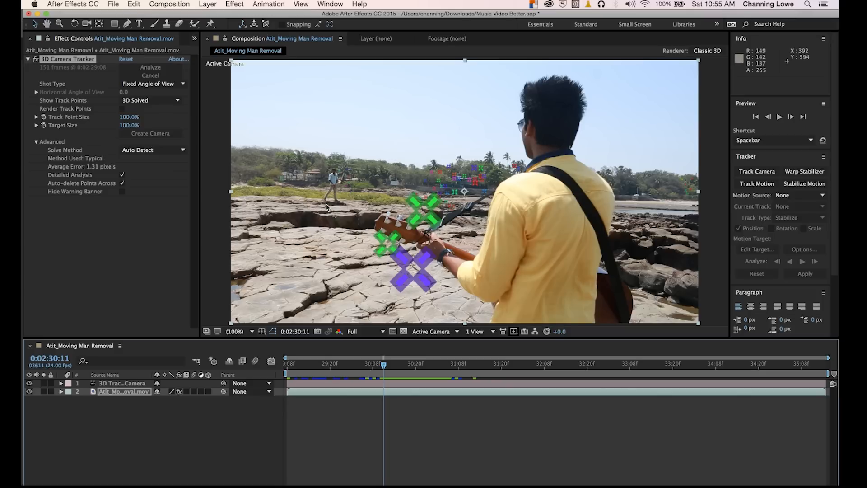
mouse_move(354, 177)
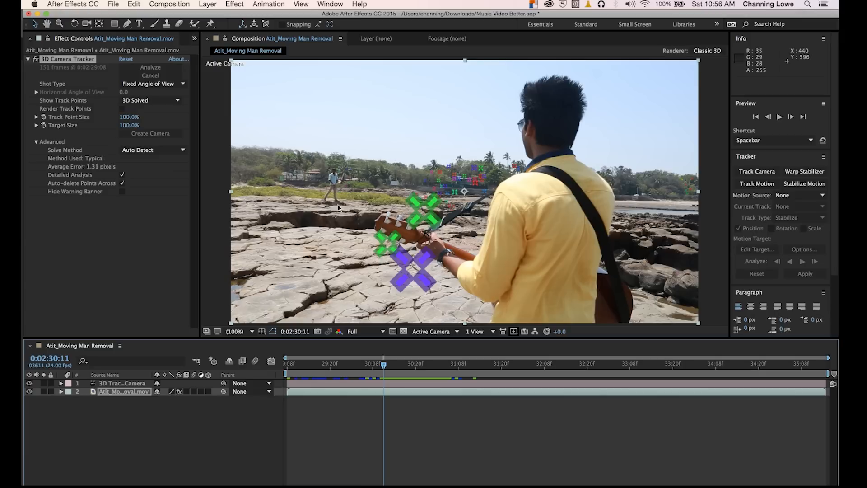
mouse_move(320, 205)
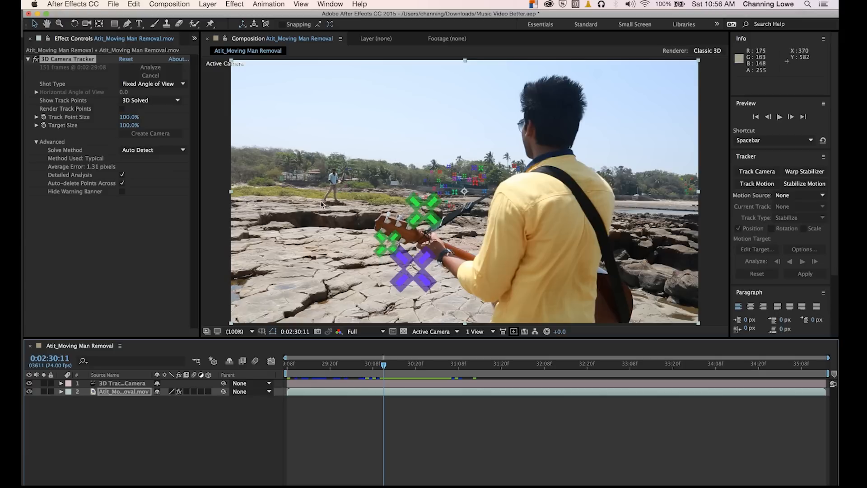
mouse_move(327, 202)
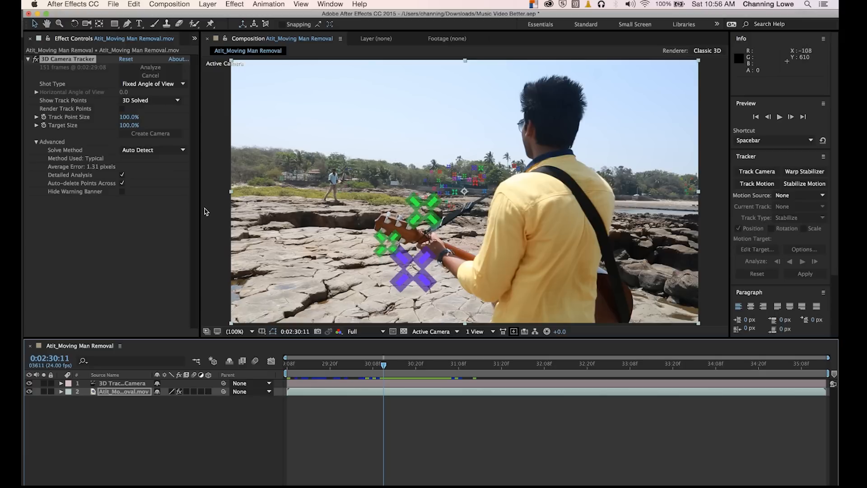
mouse_move(332, 195)
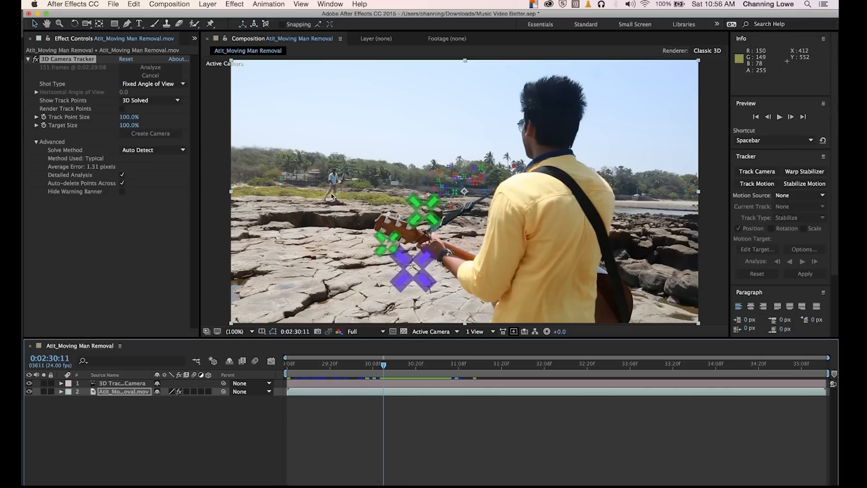
mouse_move(328, 192)
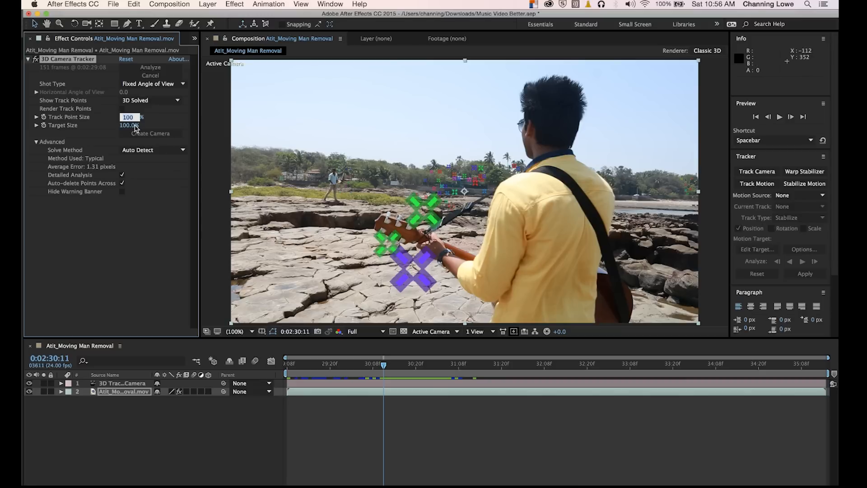
- Set Track Point Size to 1000% and move to a later frame showing the rocks
type("1000.0%")
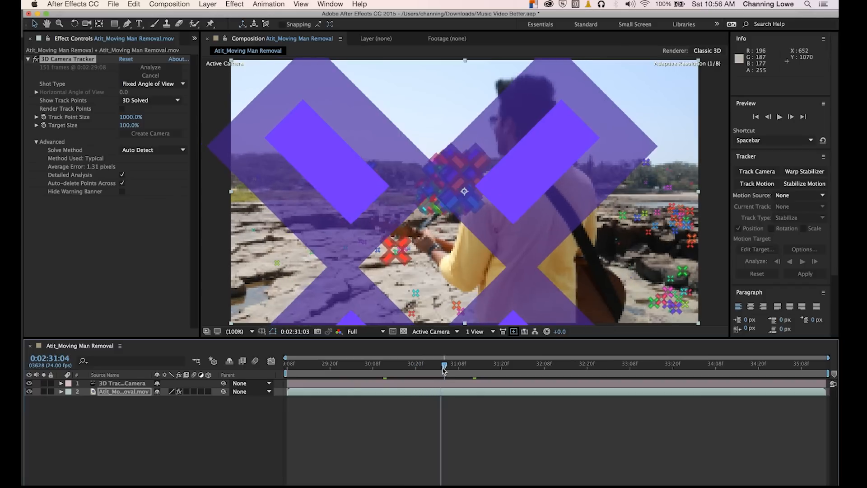
left_click(461, 363)
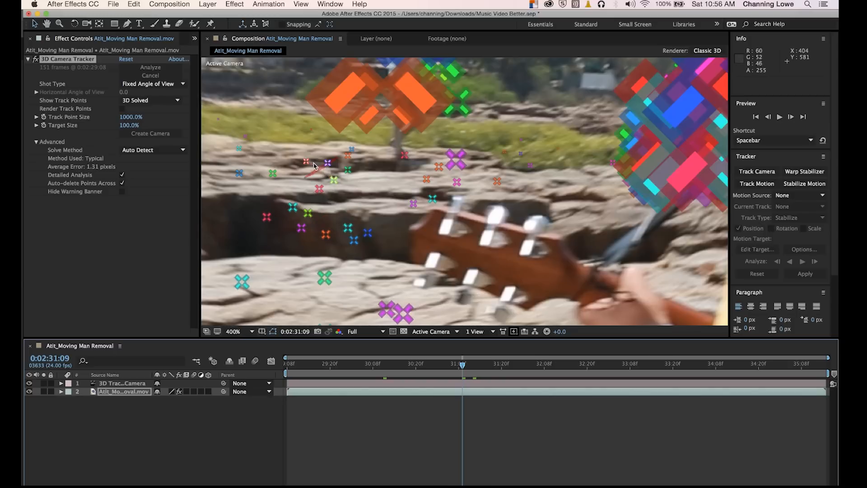
mouse_move(294, 170)
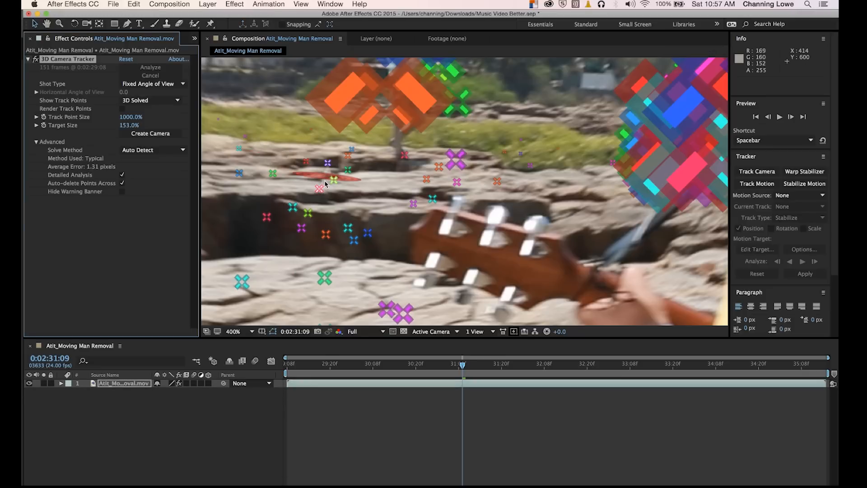
right_click(324, 182)
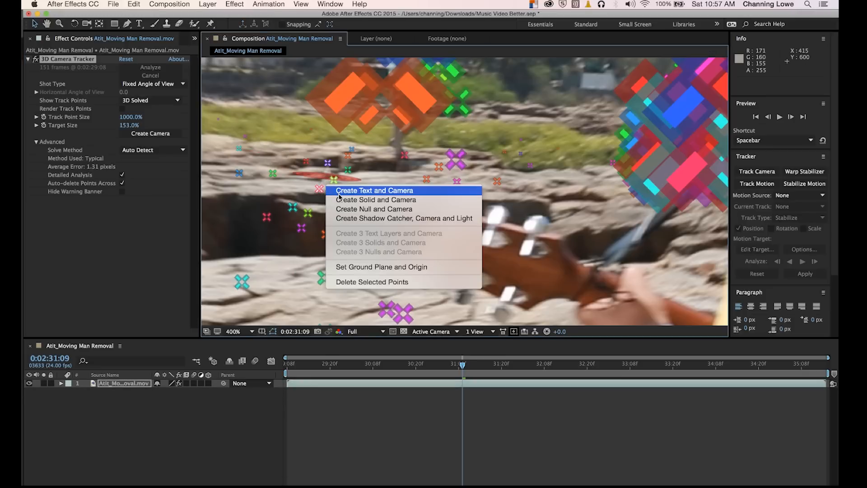
left_click(374, 191)
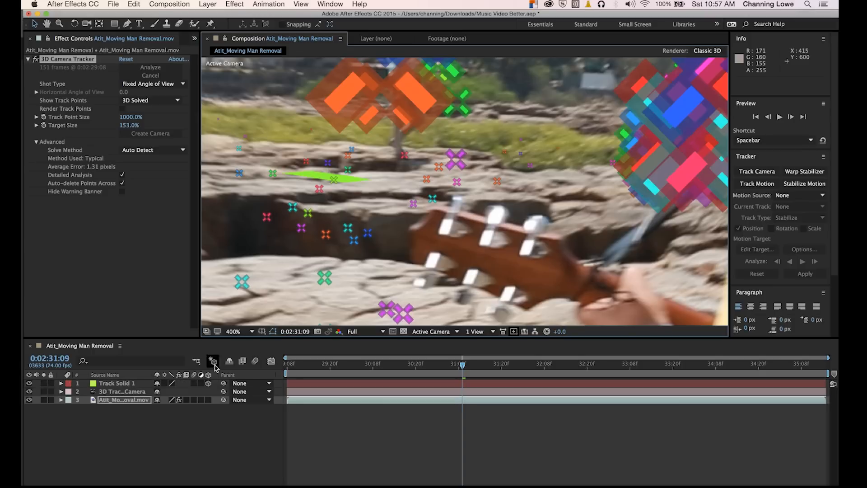
left_click(116, 384)
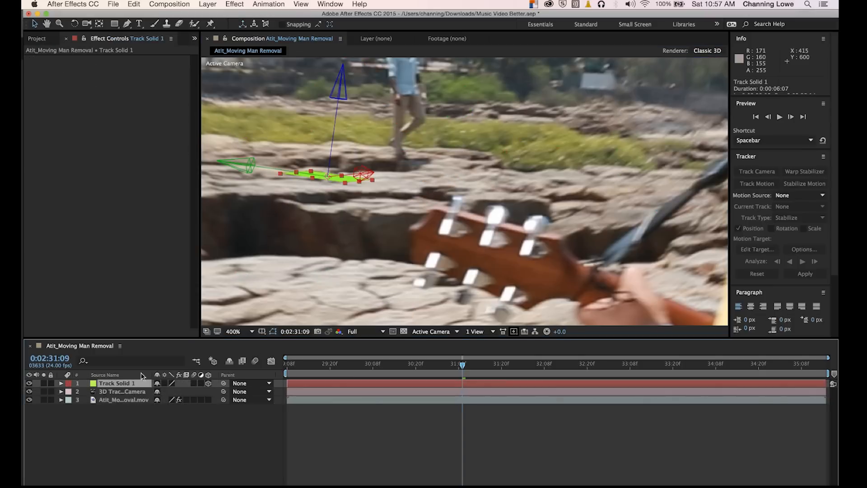
mouse_move(297, 177)
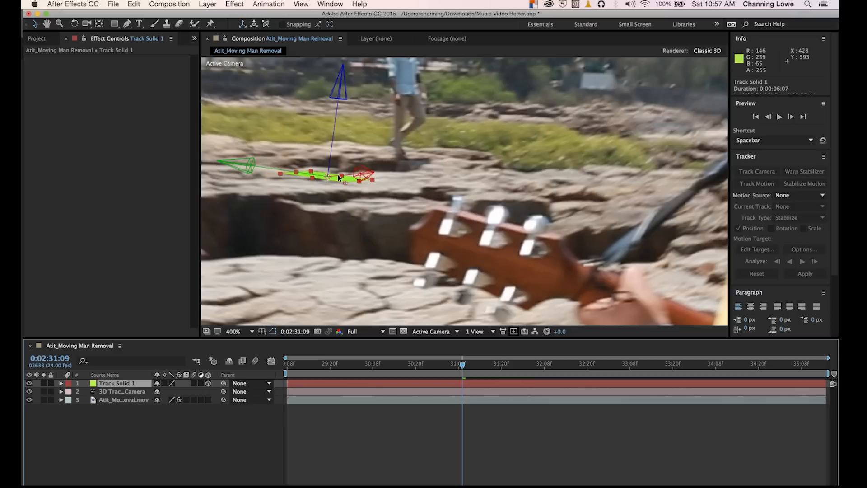
mouse_move(331, 157)
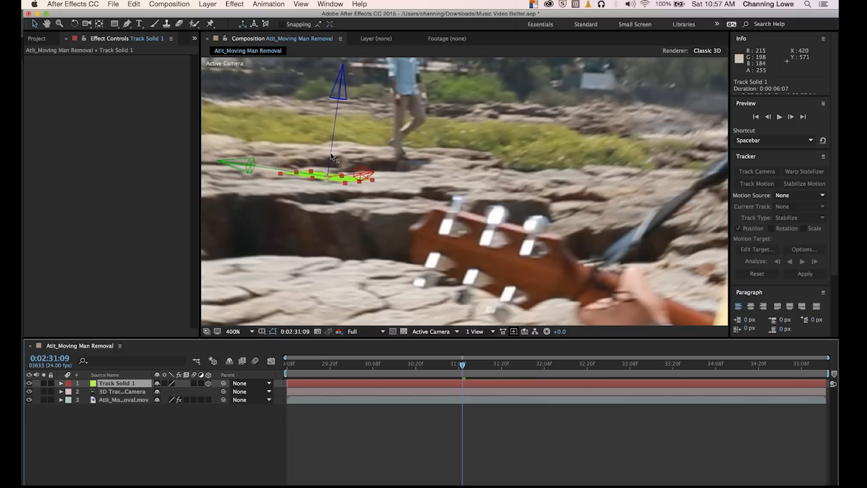
mouse_move(345, 178)
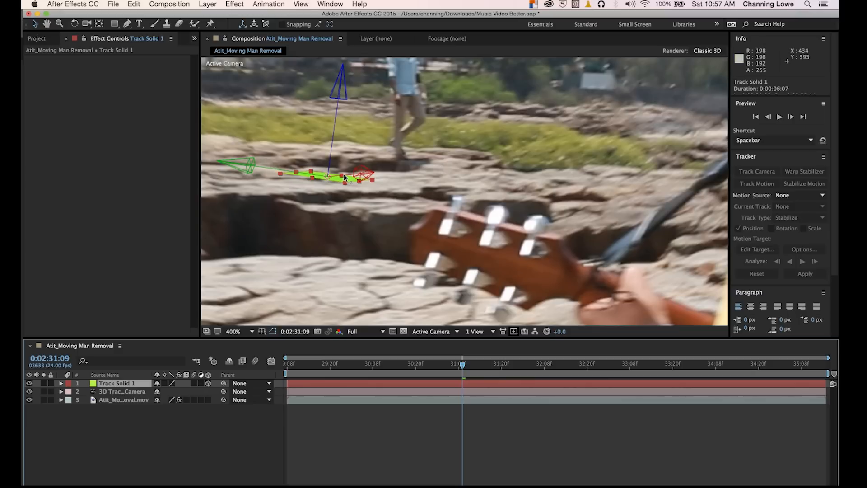
mouse_move(278, 172)
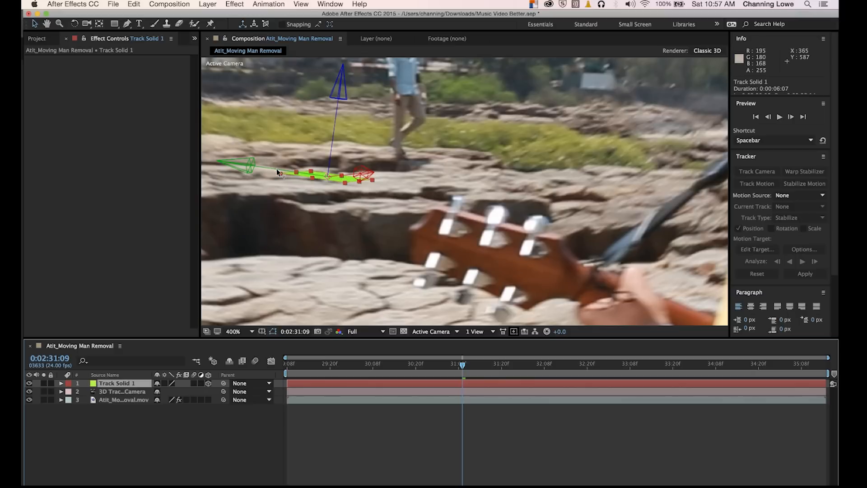
mouse_move(282, 173)
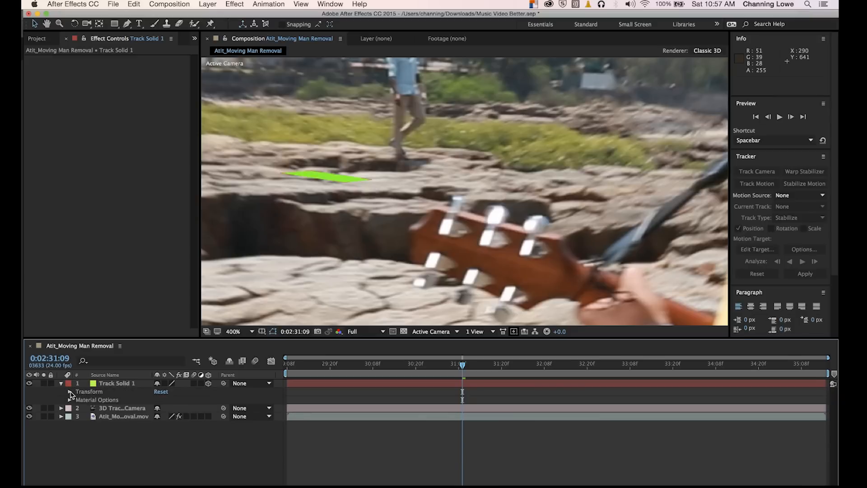
- Rotate Track Solid 1 to X 15°, Y 88°, Z 67° so it stands upright
left_click(71, 391)
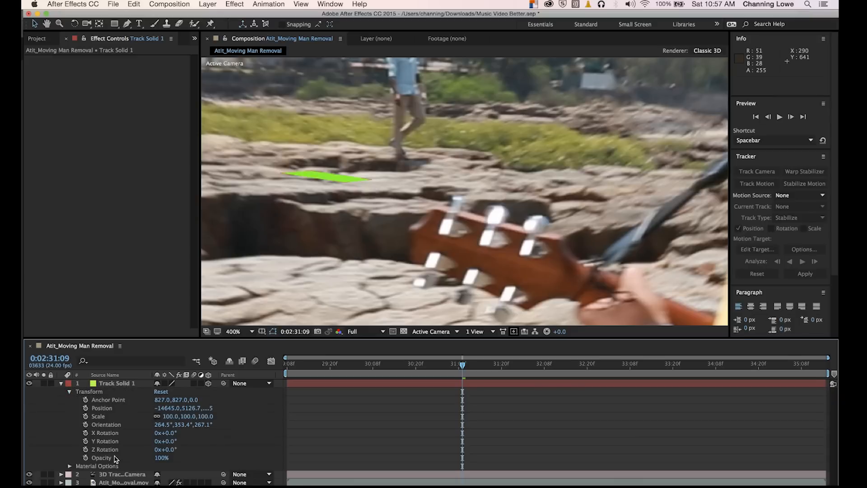
left_click(117, 383)
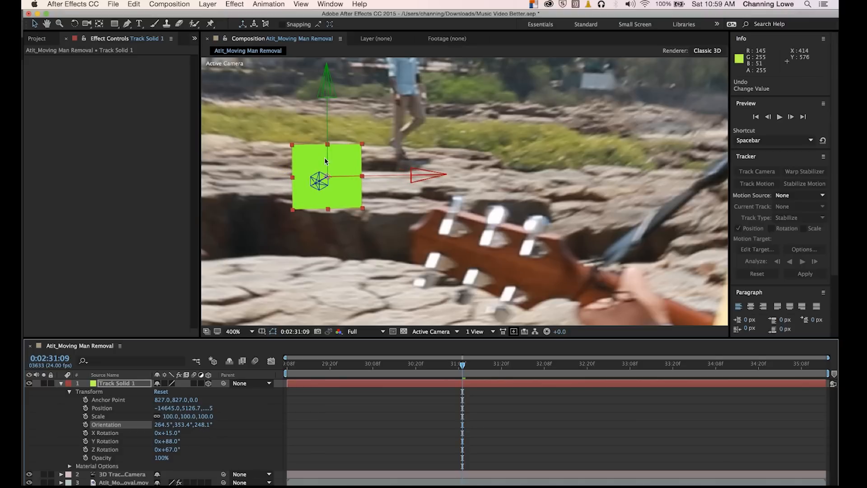
mouse_move(343, 180)
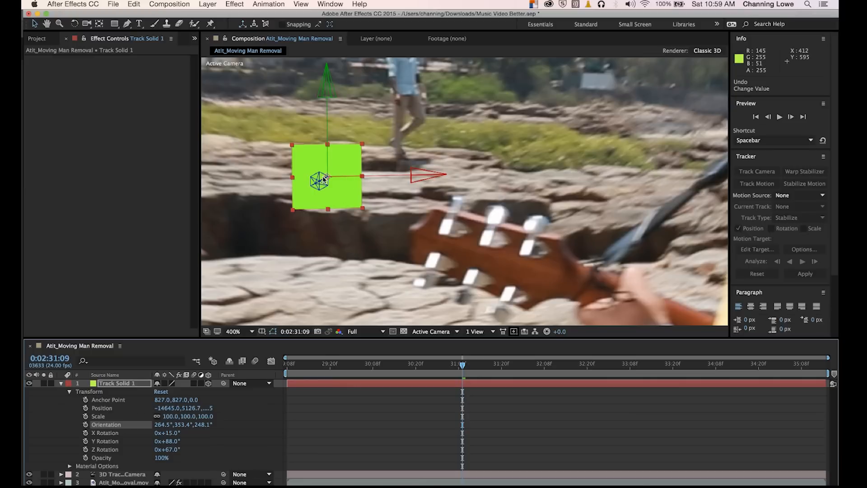
mouse_move(298, 179)
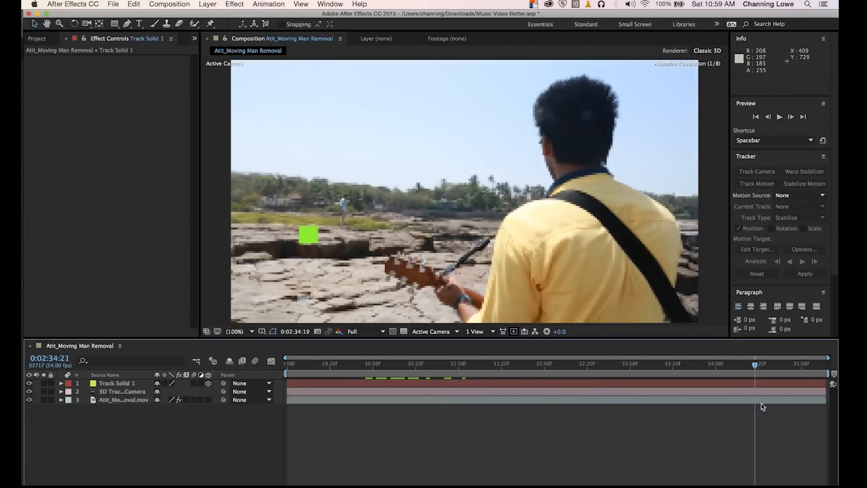
- Select the beach footage layer and scrub to frame 0:02:31:10 where the walker is visible
left_click(506, 363)
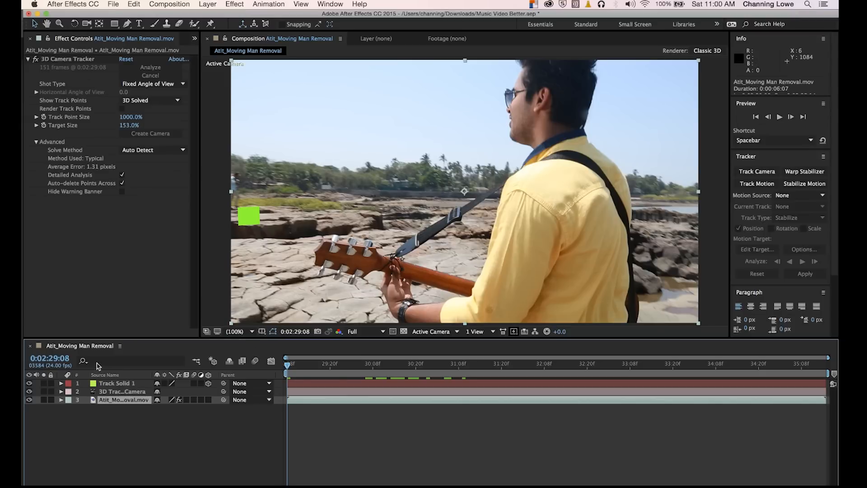
mouse_move(295, 186)
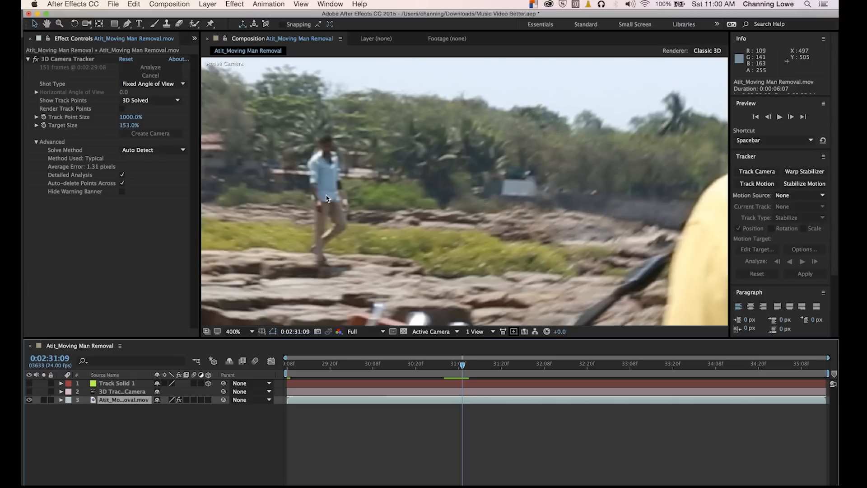
mouse_move(333, 138)
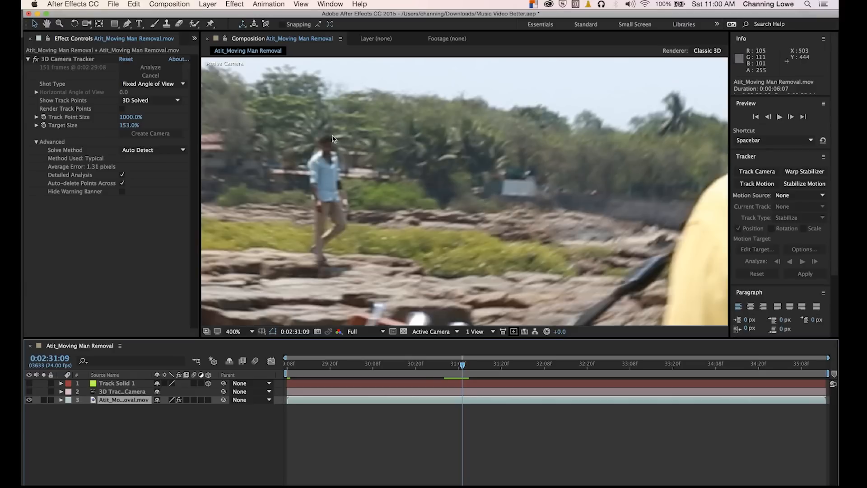
mouse_move(337, 183)
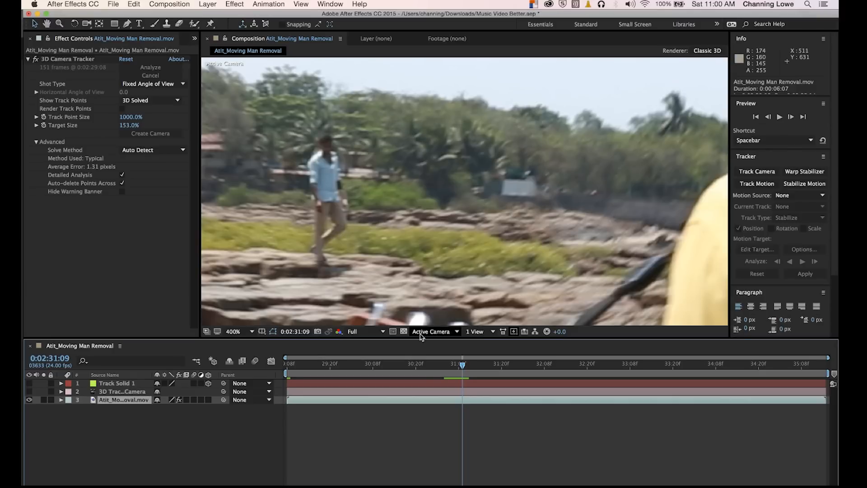
left_click_drag(462, 366, 448, 367)
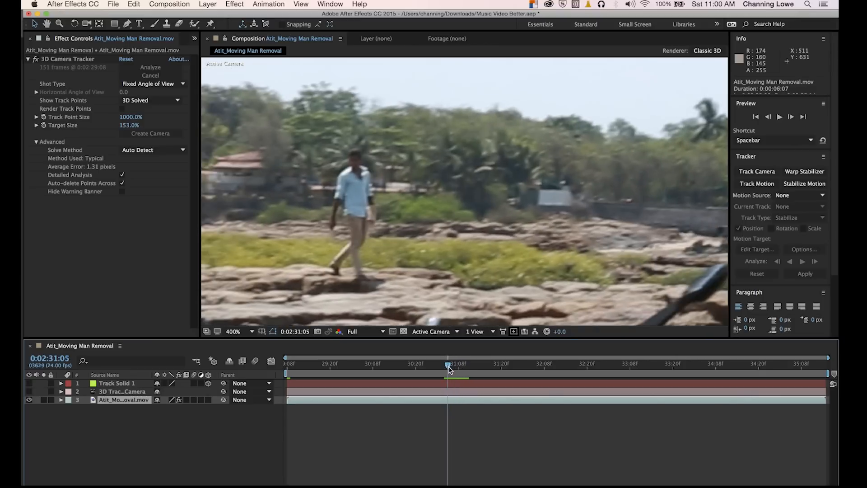
left_click_drag(448, 368, 469, 367)
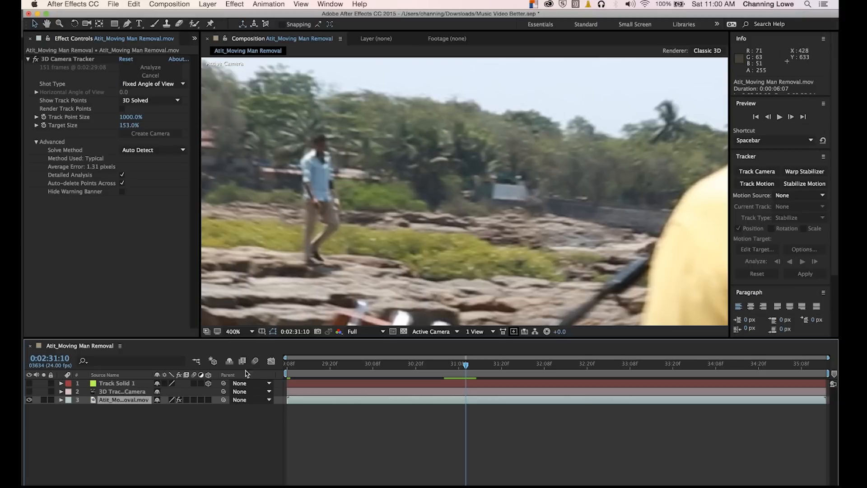
mouse_move(195, 361)
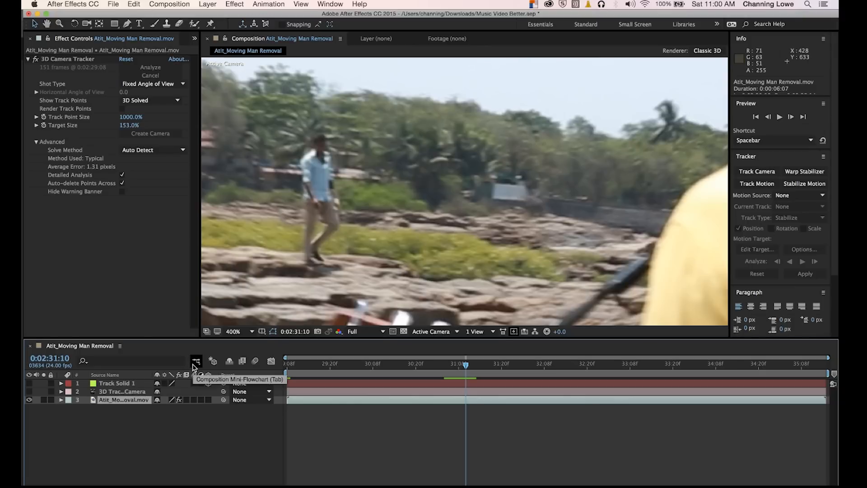
left_click(169, 3)
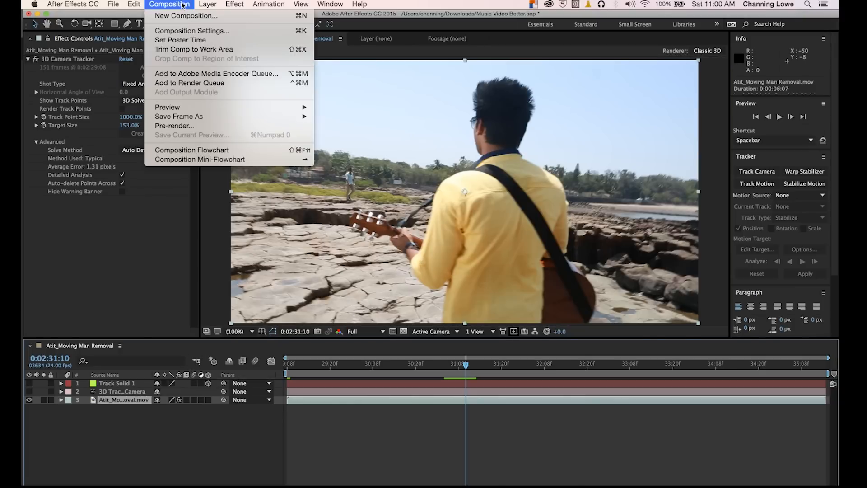
mouse_move(179, 116)
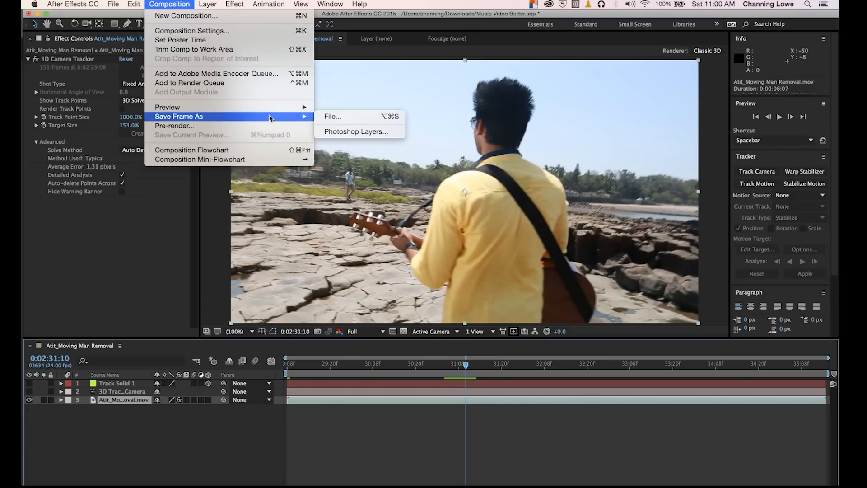
- Queue the current frame as a file via Save Frame As and choose its output destination
left_click(356, 131)
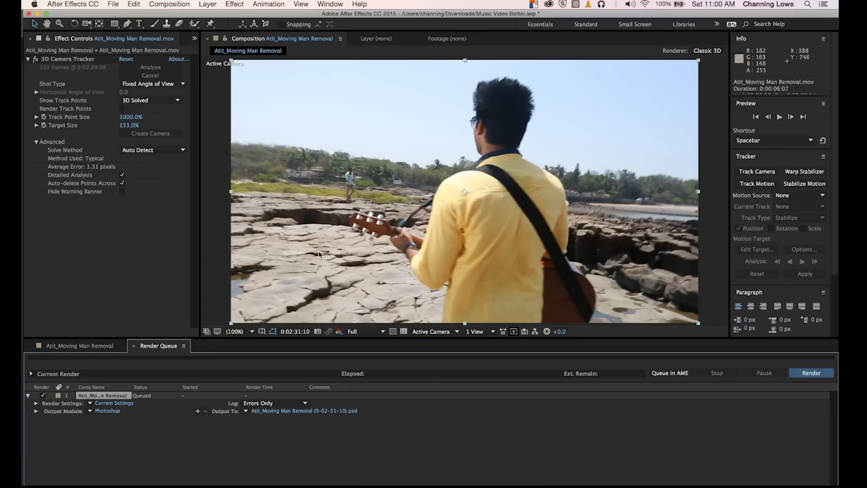
mouse_move(100, 415)
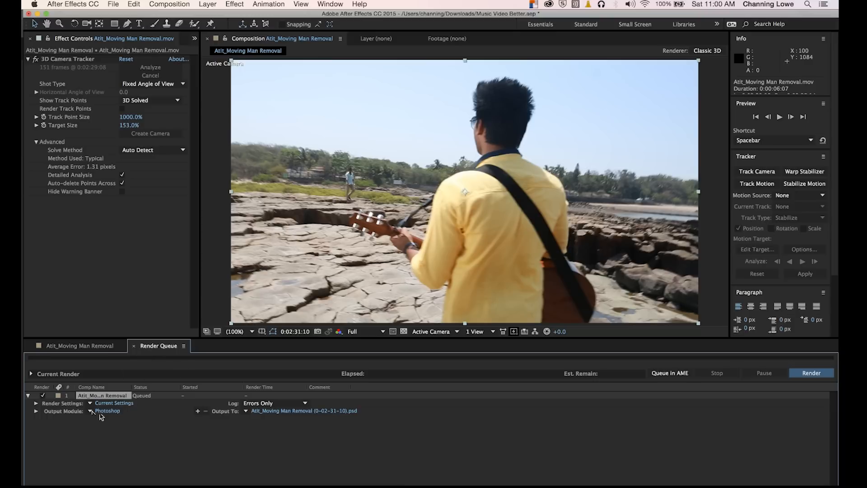
mouse_move(279, 416)
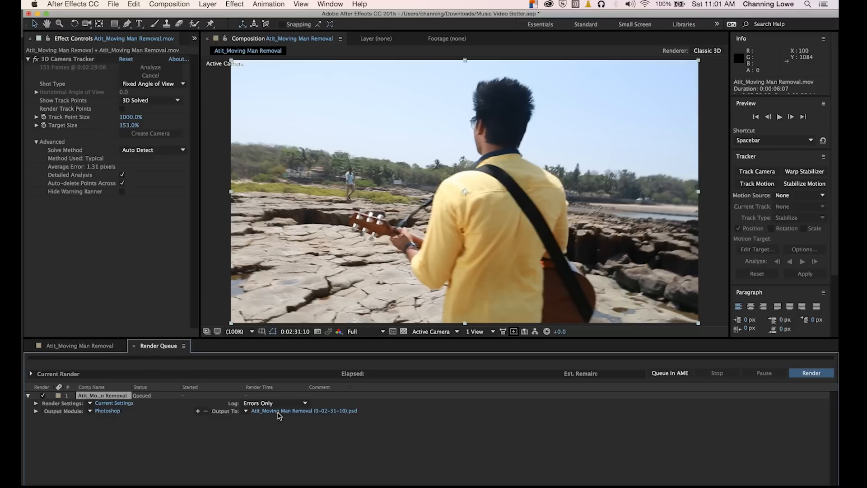
left_click(304, 410)
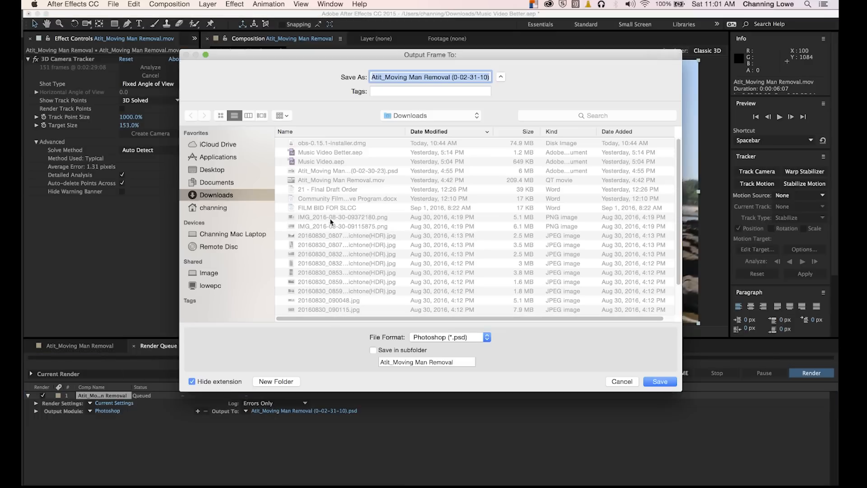
mouse_move(396, 291)
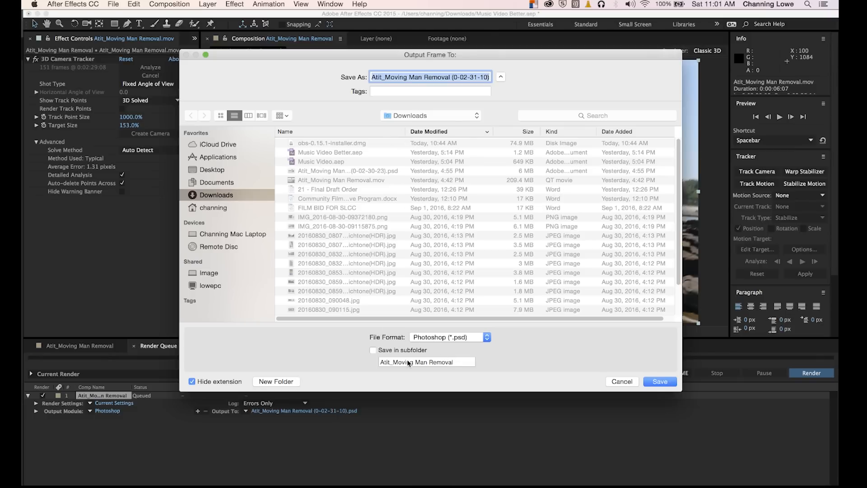
- Save the frame as STILL MAN.psd in a new MUSIC VIDEO folder and render it
left_click(276, 381)
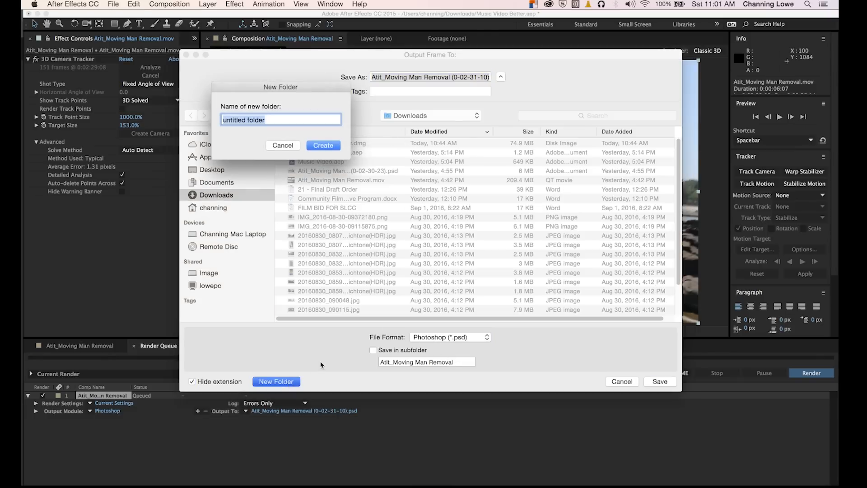
type("MUSI")
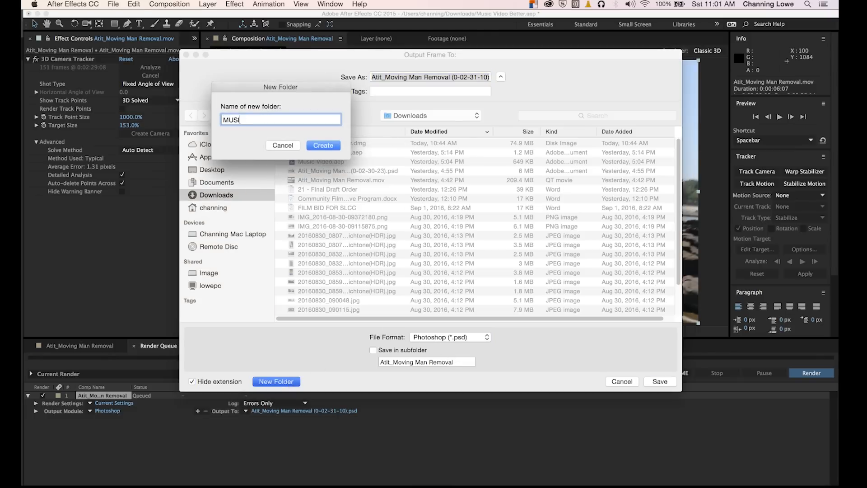
left_click(323, 145)
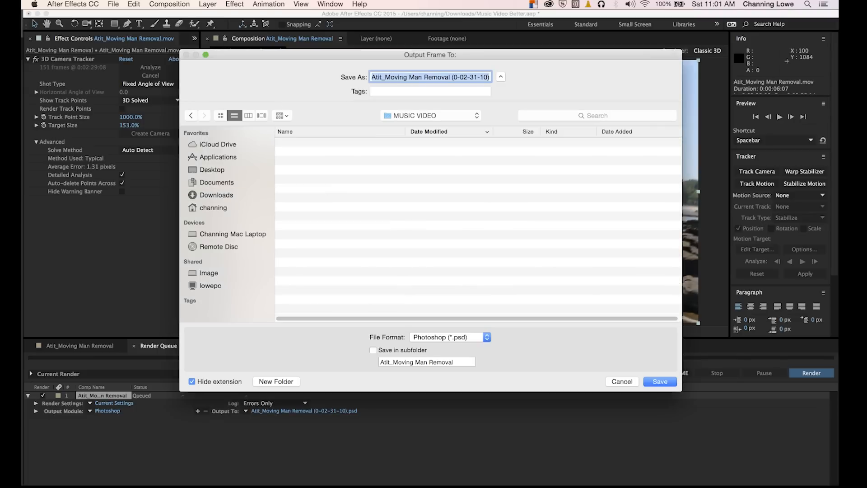
type("S")
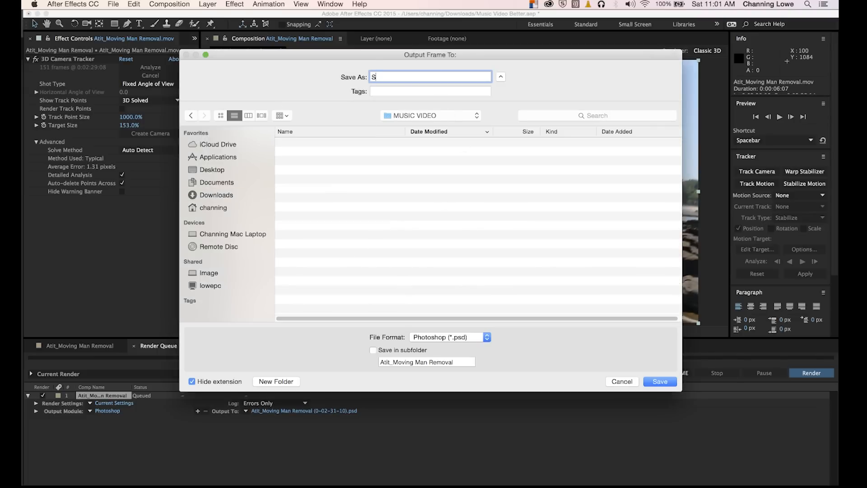
type("TILL MAN")
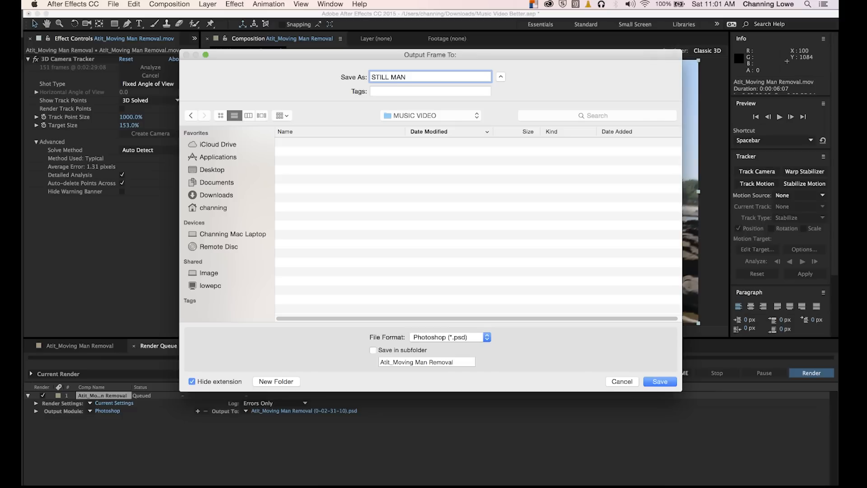
left_click(659, 381)
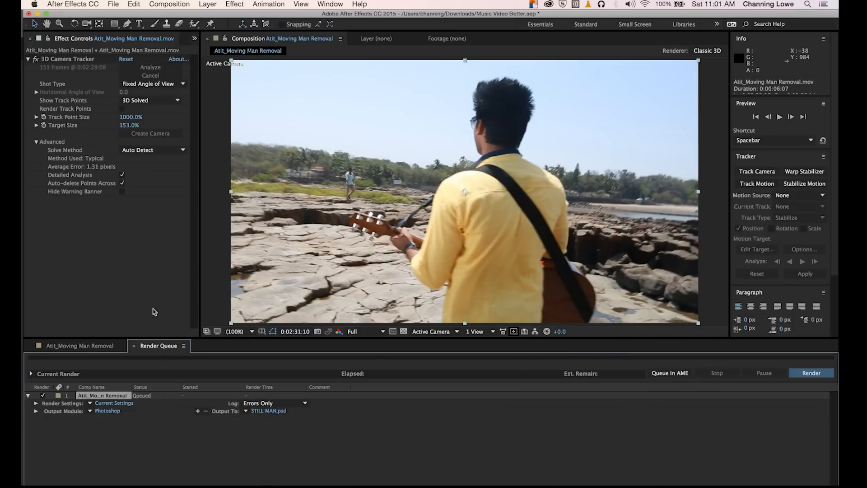
left_click(811, 373)
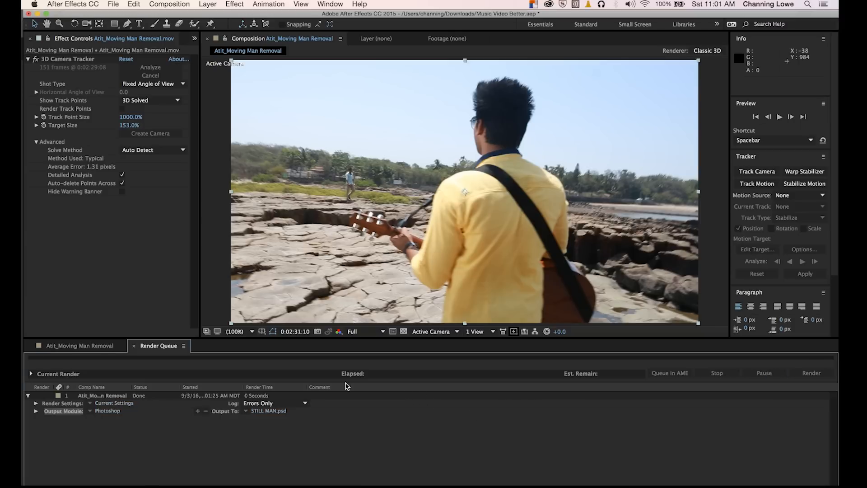
key("Cmd+Tab")
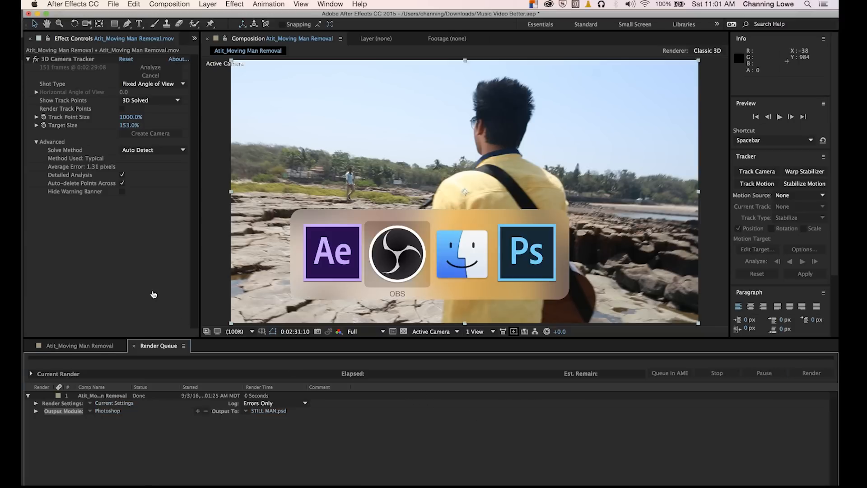
- In Photoshop, begin tracing the walking man with the Polygonal Lasso feathered at 3 px
left_click(526, 252)
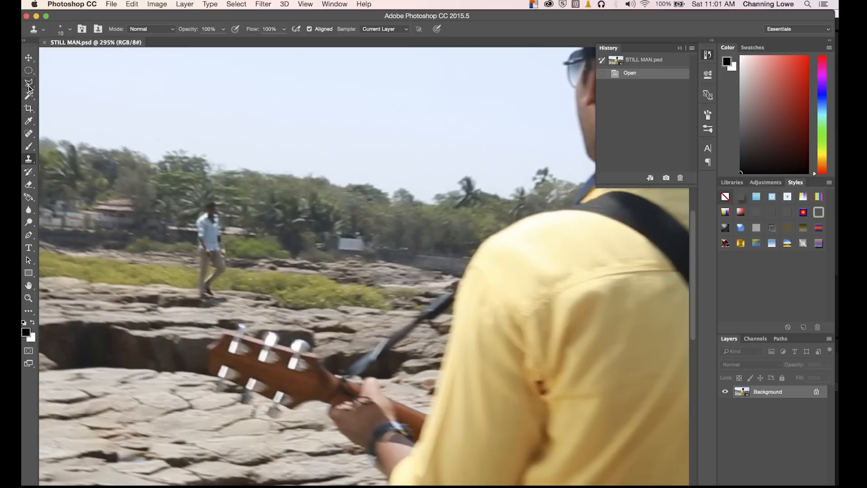
left_click(29, 83)
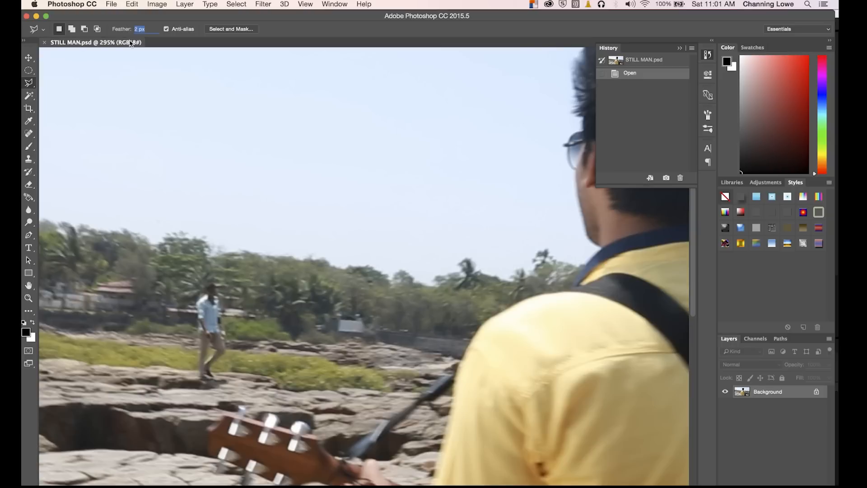
mouse_move(149, 42)
type("3")
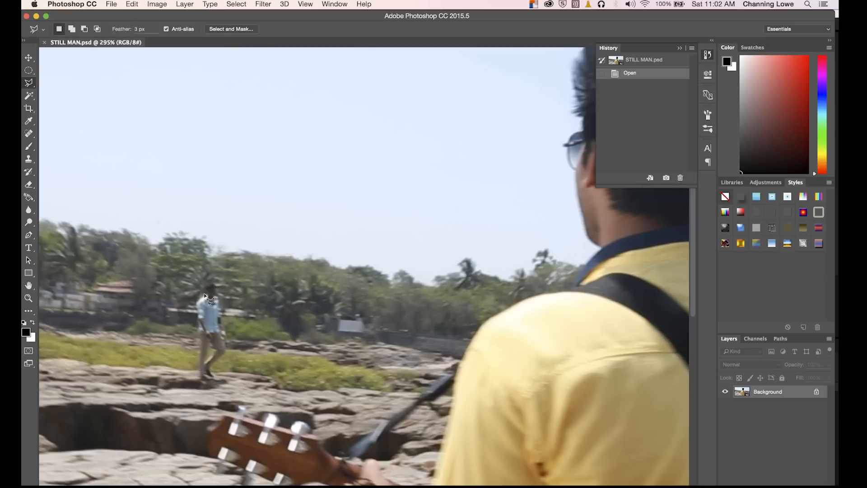
left_click_drag(208, 290, 191, 335)
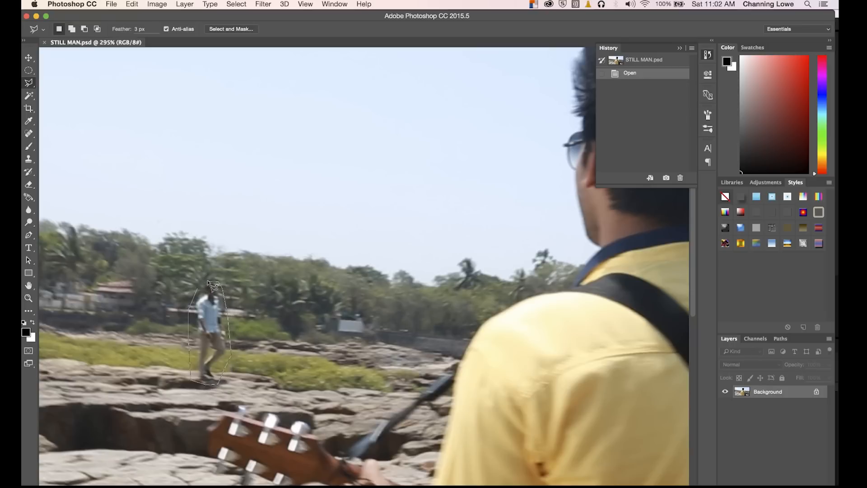
- Close the feathered lasso selection around the walking man and bring up its options
left_click(221, 290)
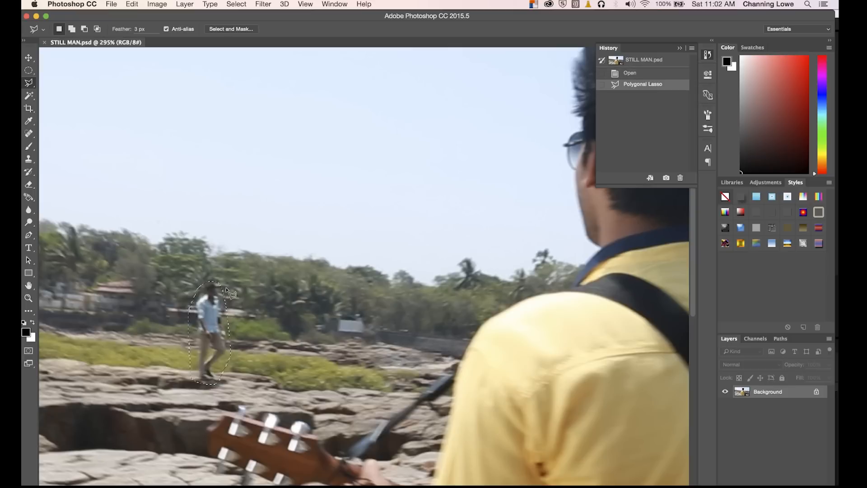
mouse_move(215, 348)
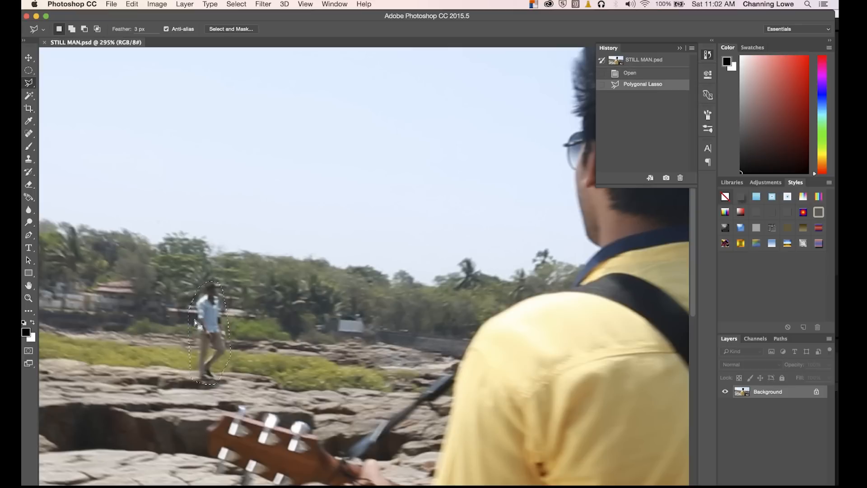
right_click(205, 323)
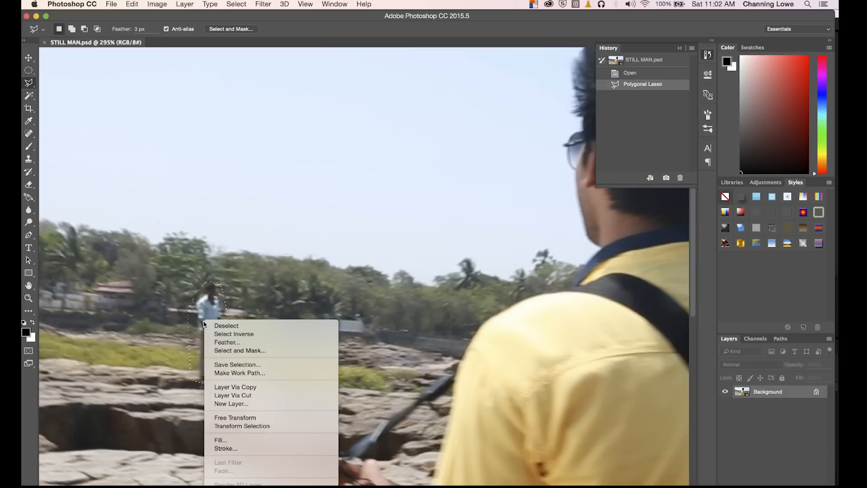
mouse_move(242, 425)
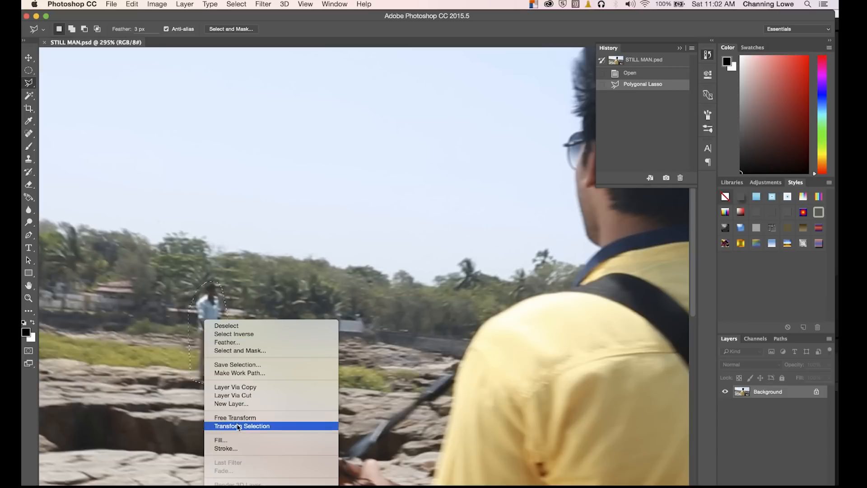
- Erase the walker with Content-Aware Fill, deselect, and return to After Effects
left_click(220, 440)
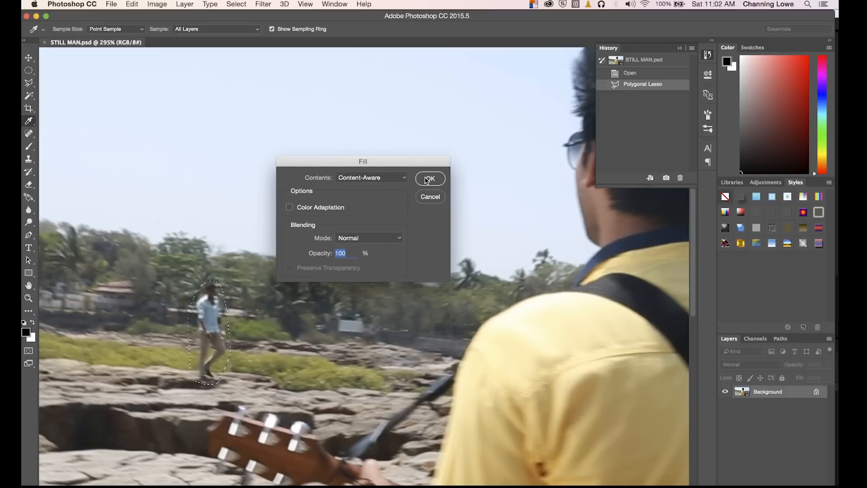
left_click(430, 178)
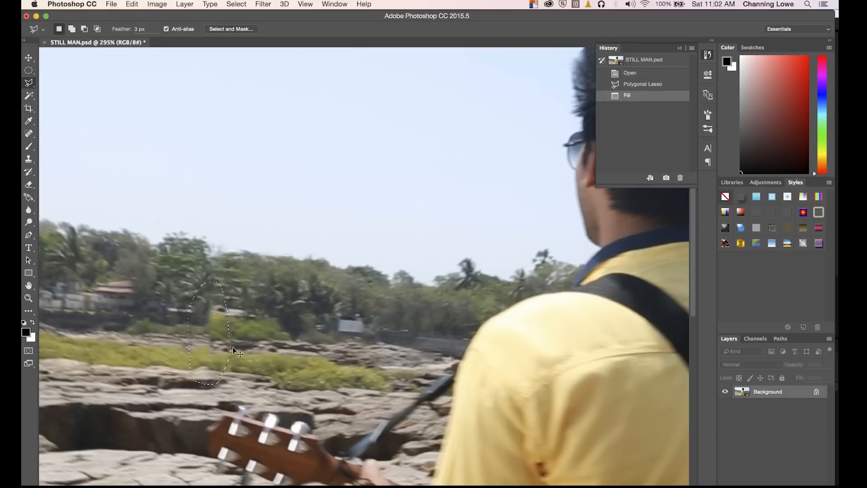
key("cmd+d")
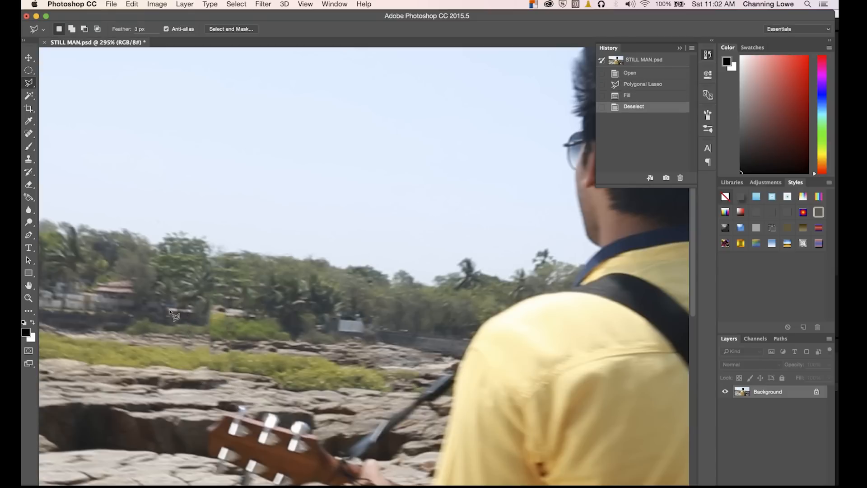
mouse_move(206, 360)
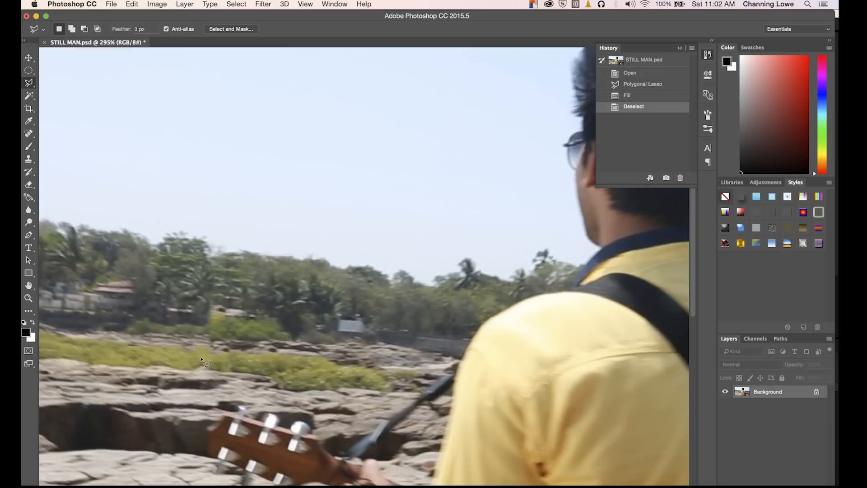
mouse_move(183, 350)
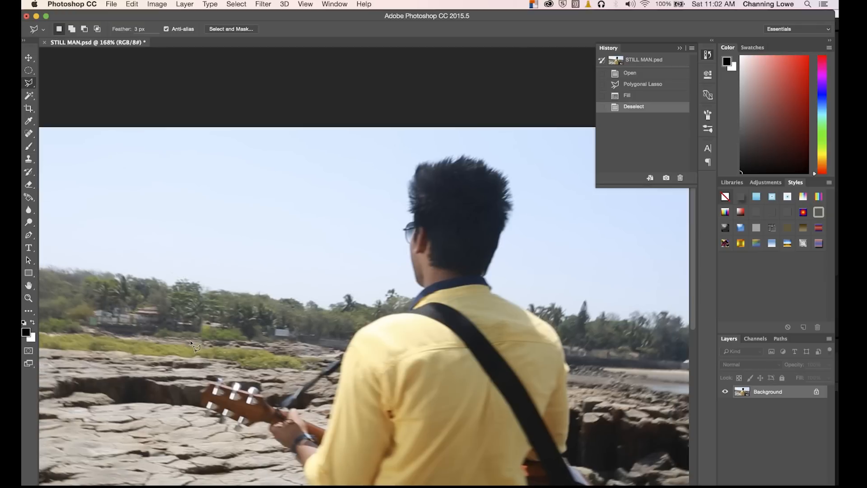
mouse_move(209, 342)
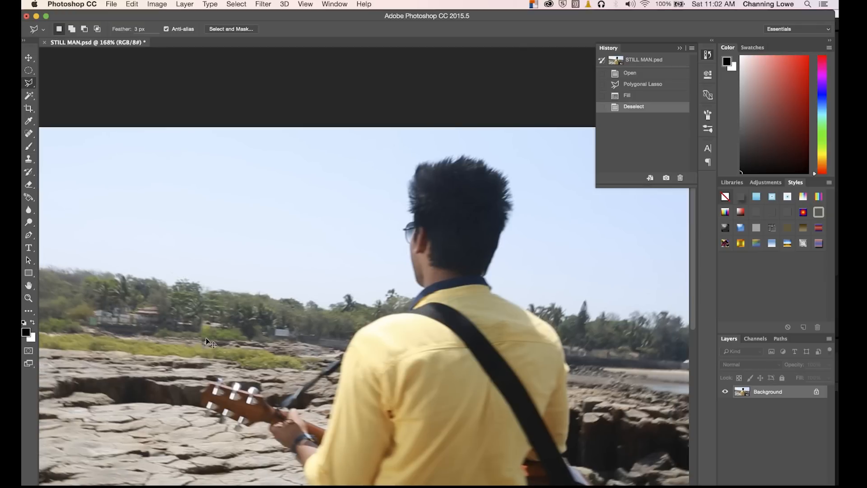
key("cmd+s")
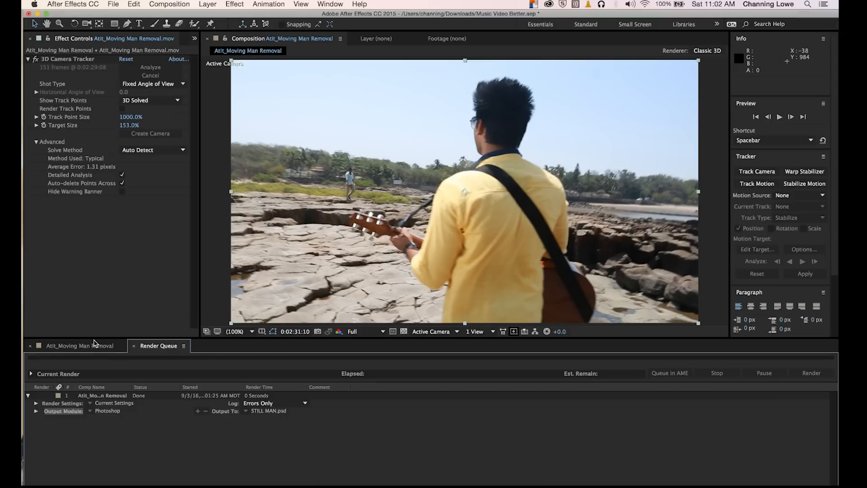
- Import STILL MAN.psd from the MUSIC VIDEO folder, accepting its alpha interpretation
left_click(79, 345)
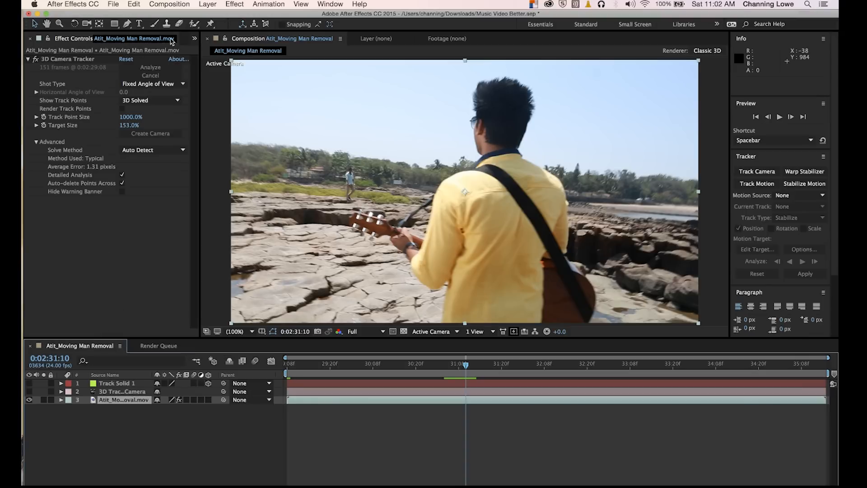
left_click(38, 39)
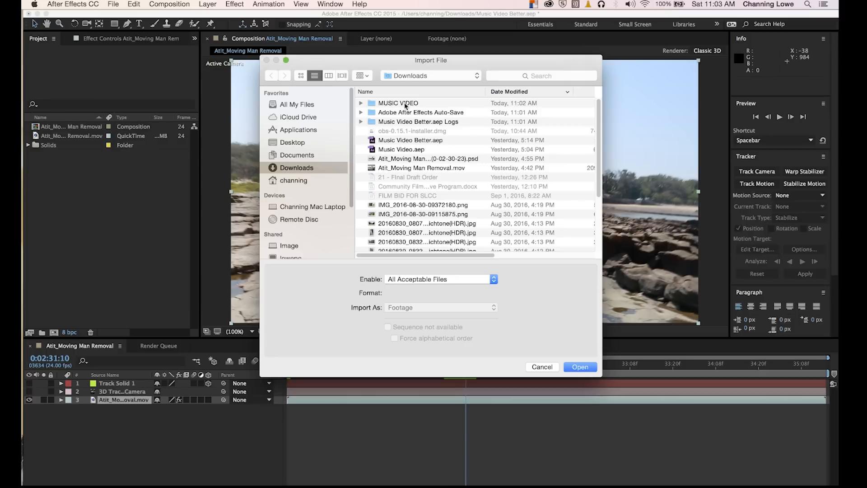
left_click(541, 367)
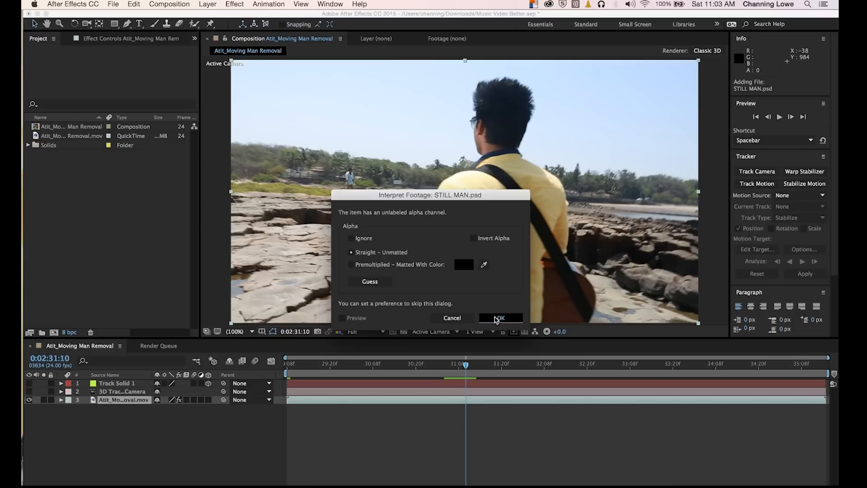
left_click(500, 317)
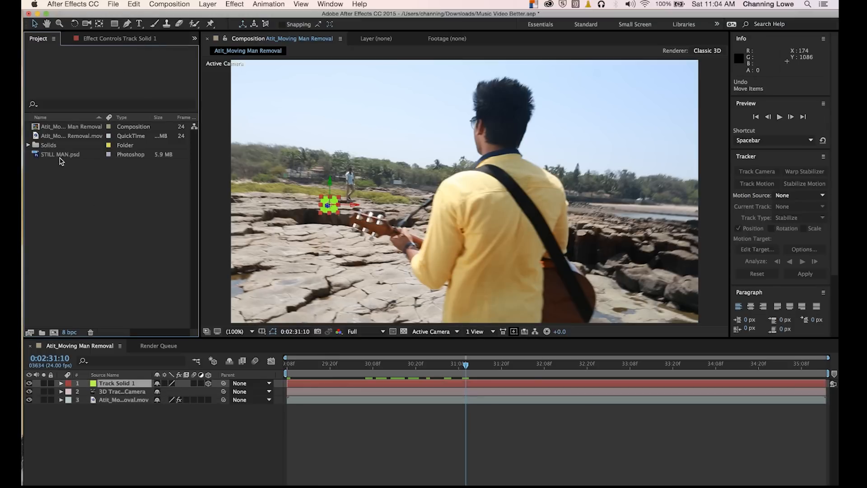
- Place STILL MAN.psd as the top layer above Track Solid 1 in the moving-man composition
left_click(60, 155)
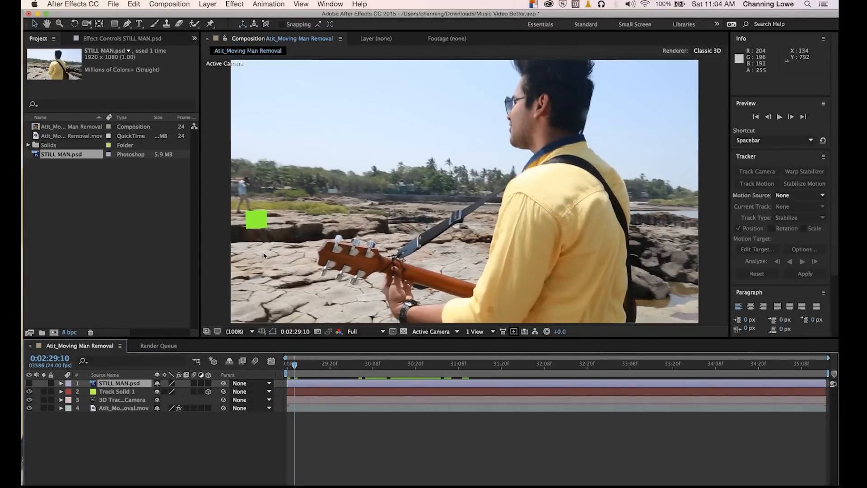
mouse_move(273, 280)
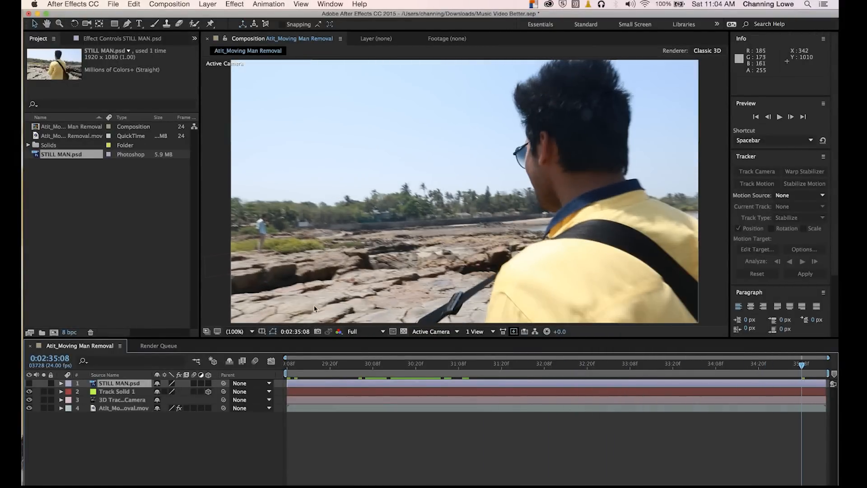
mouse_move(275, 230)
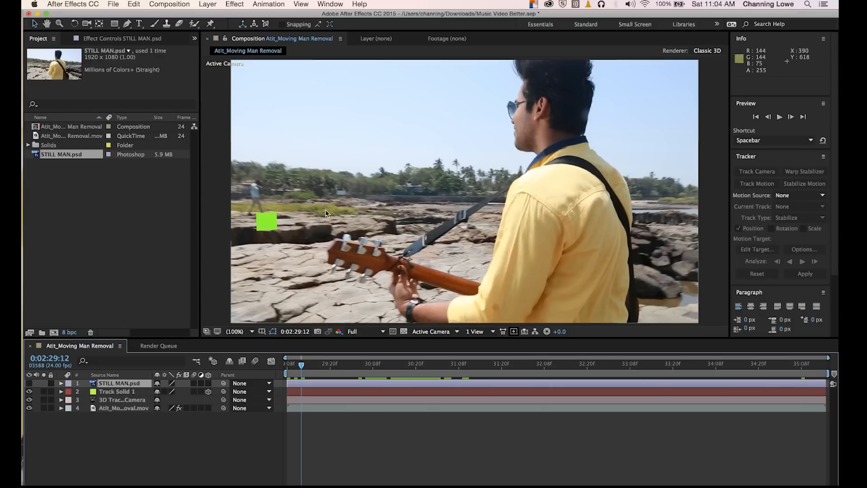
mouse_move(309, 367)
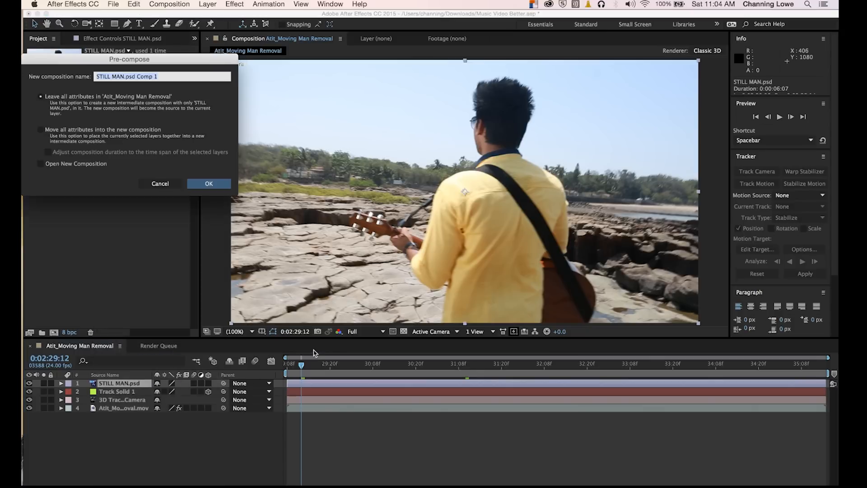
- Pre-compose STILL MAN.psd into STILL MAN.psd Comp 1, moving all attributes inside
left_click(39, 130)
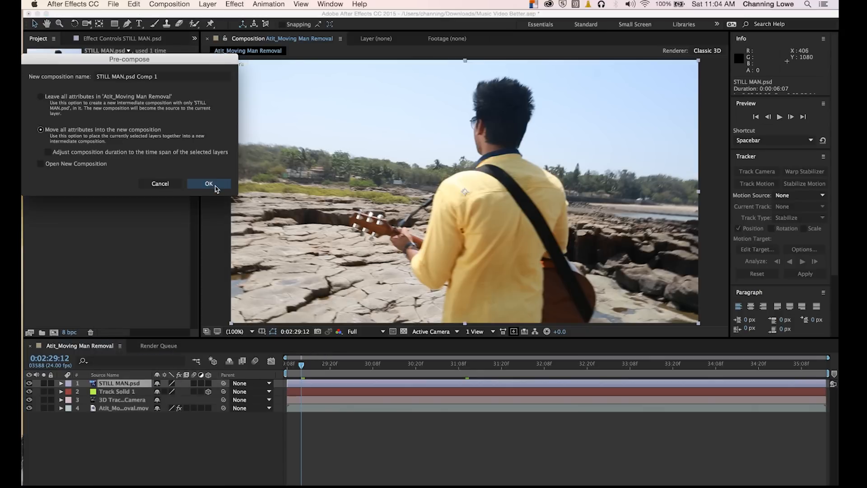
left_click(209, 183)
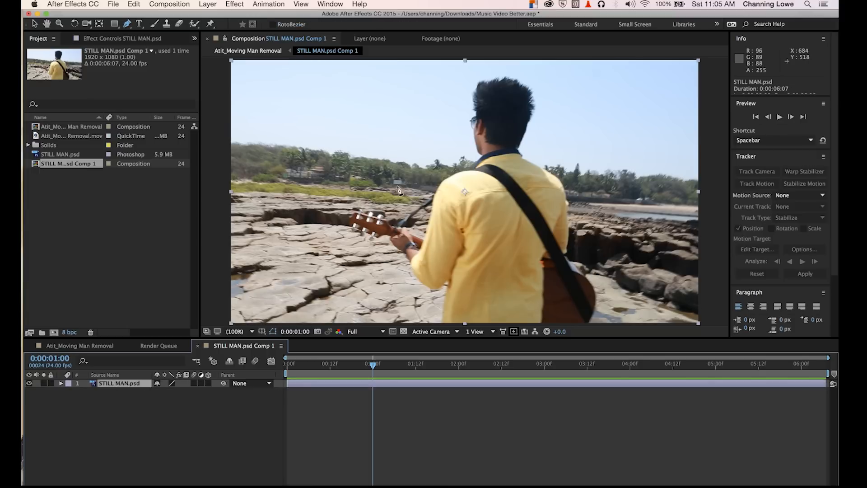
mouse_move(310, 180)
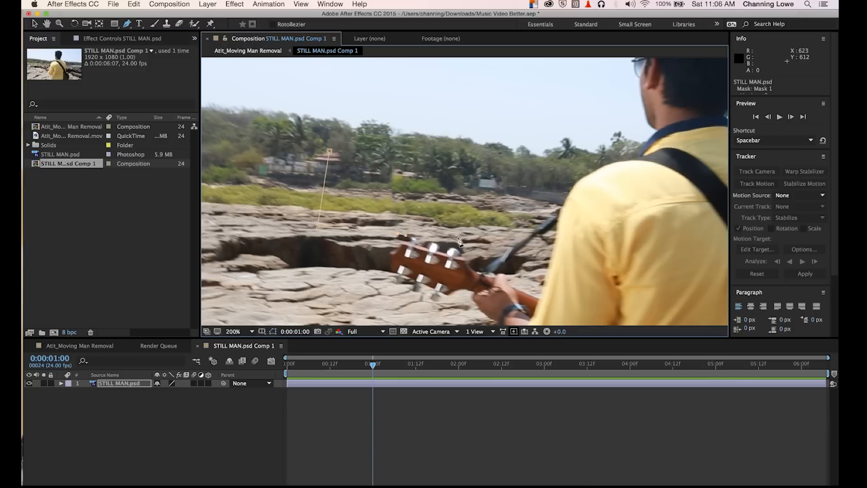
mouse_move(440, 187)
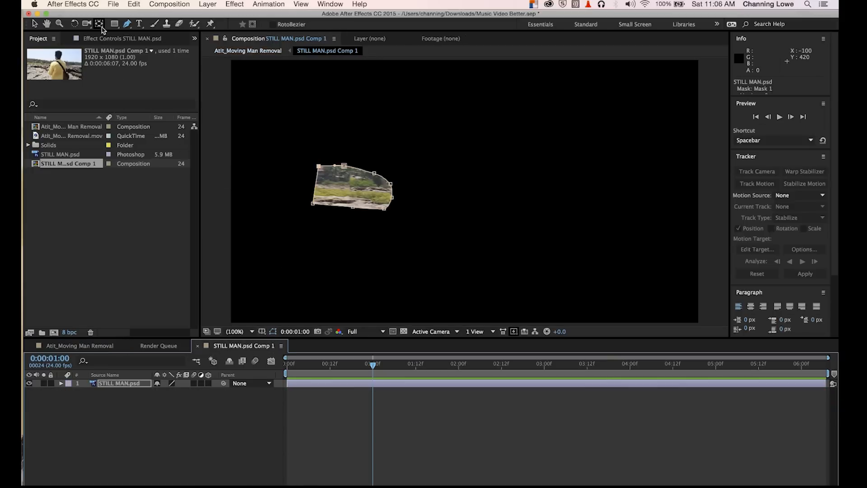
- Mask the still frame down to the grass-and-rock patch behind the walker
left_click(99, 24)
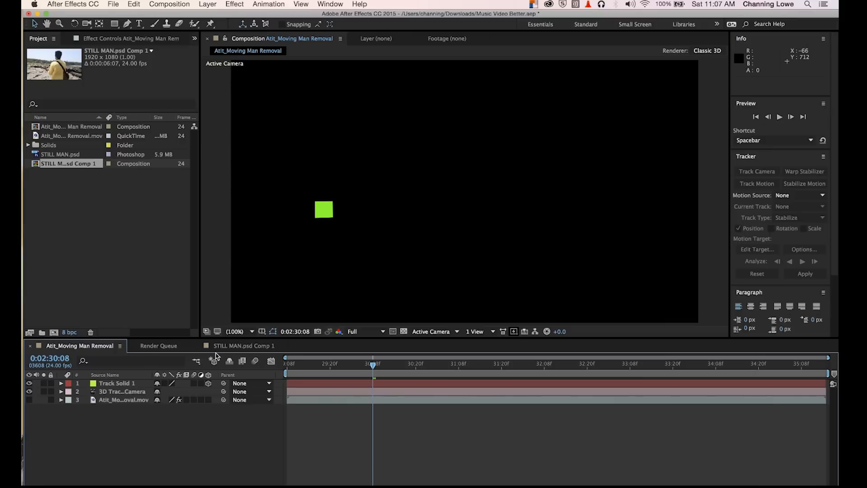
- Feather the patch mask 34 px, then make the beach clip visible again in the main comp
left_click(245, 346)
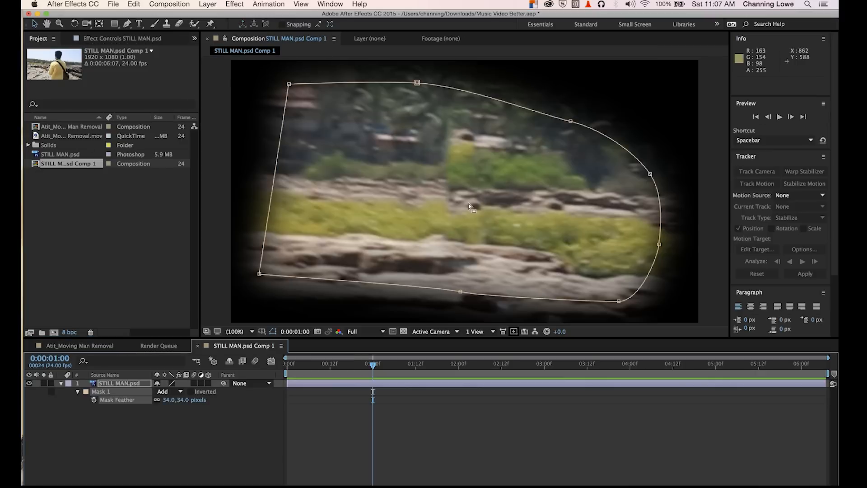
left_click(78, 345)
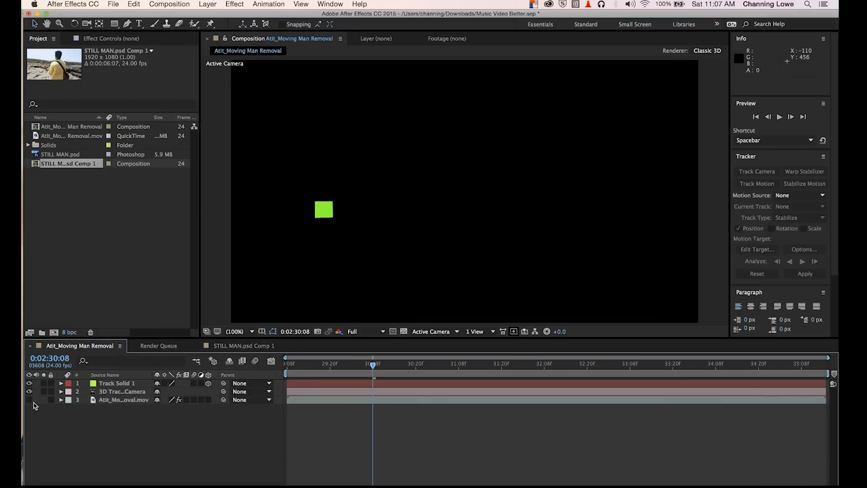
left_click(29, 401)
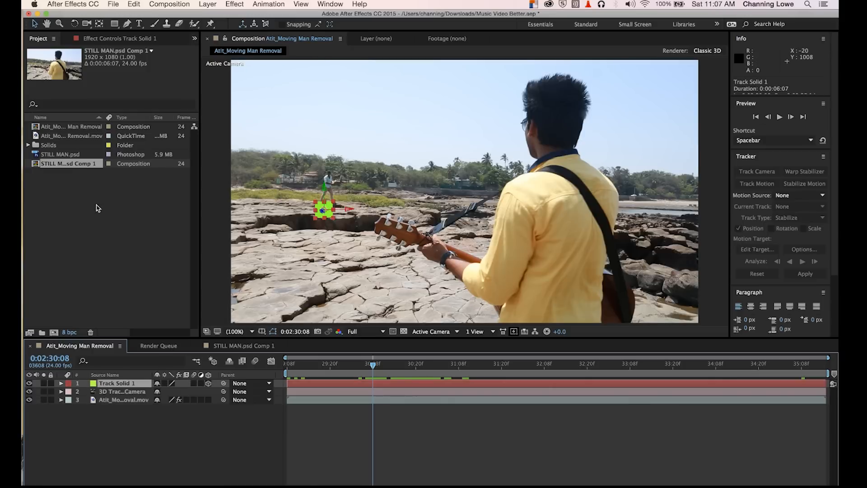
mouse_move(120, 356)
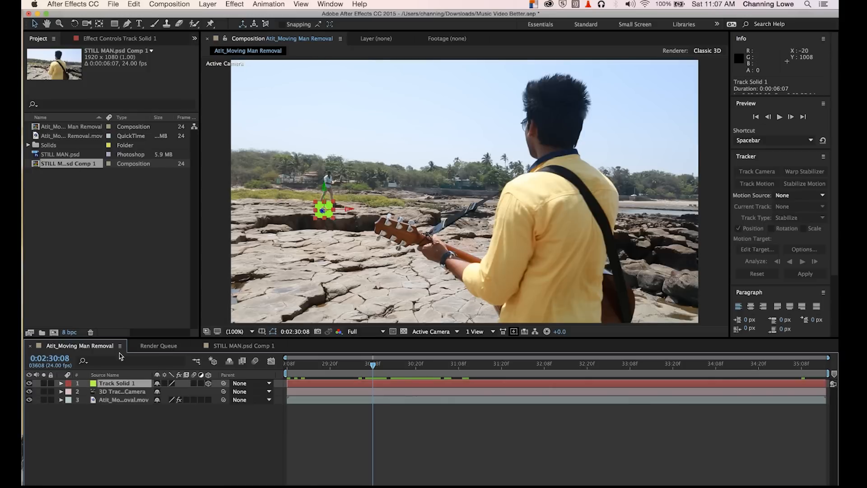
mouse_move(53, 189)
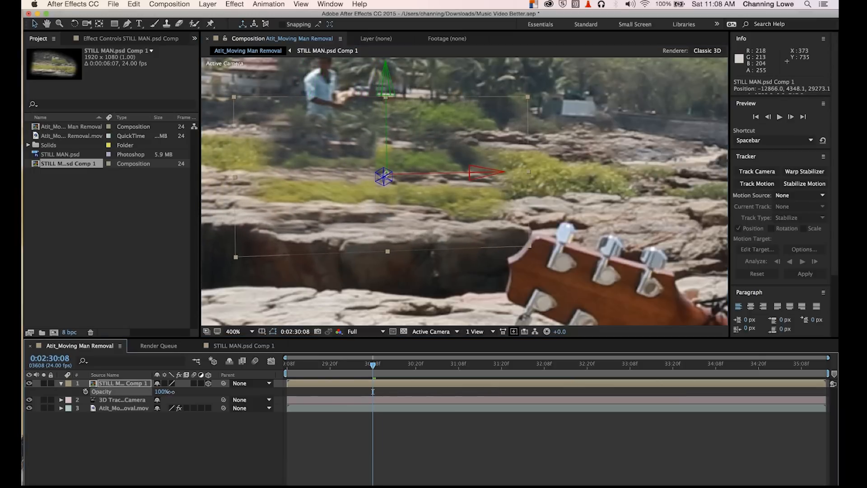
mouse_move(387, 124)
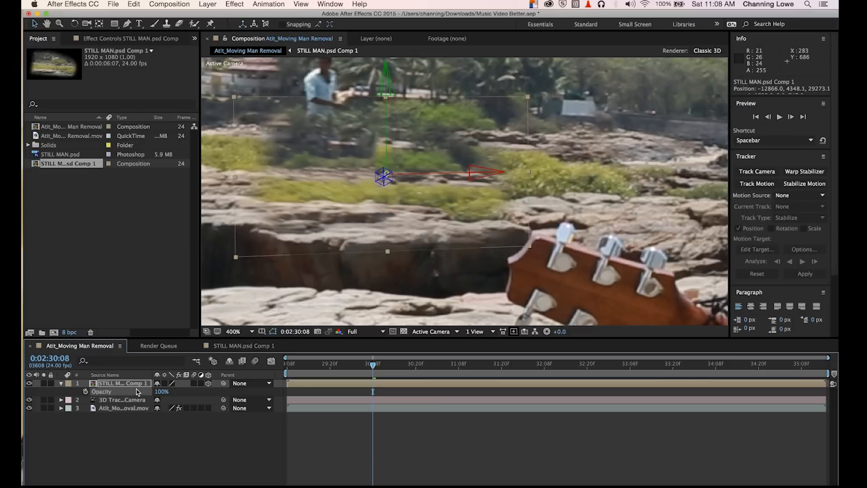
mouse_move(146, 398)
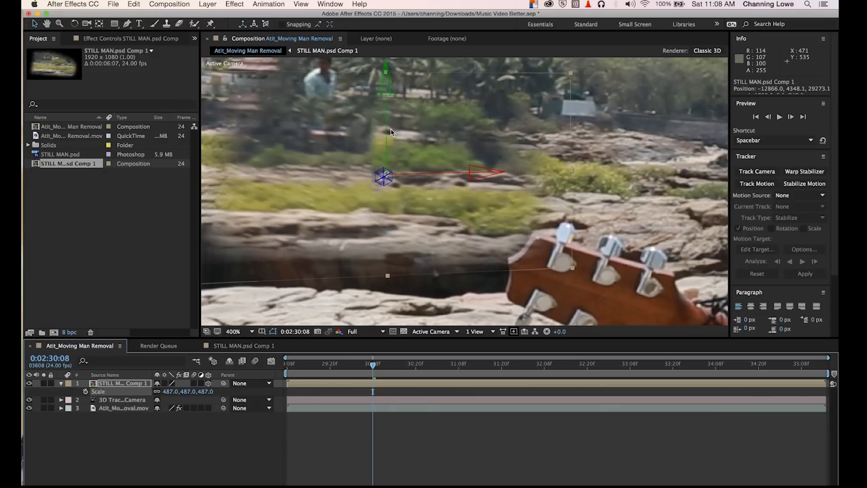
mouse_move(391, 134)
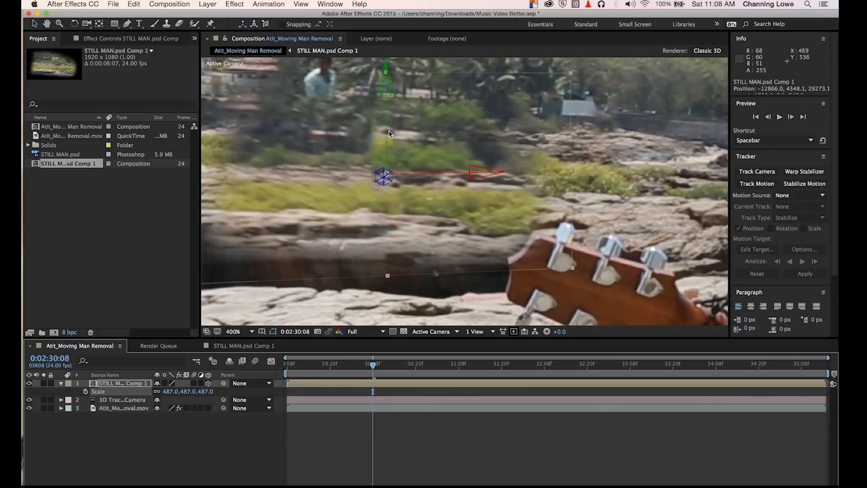
- Replace Track Solid 1 with STILL MAN.psd Comp 1 and scale it to 487% over the walker
left_click(233, 331)
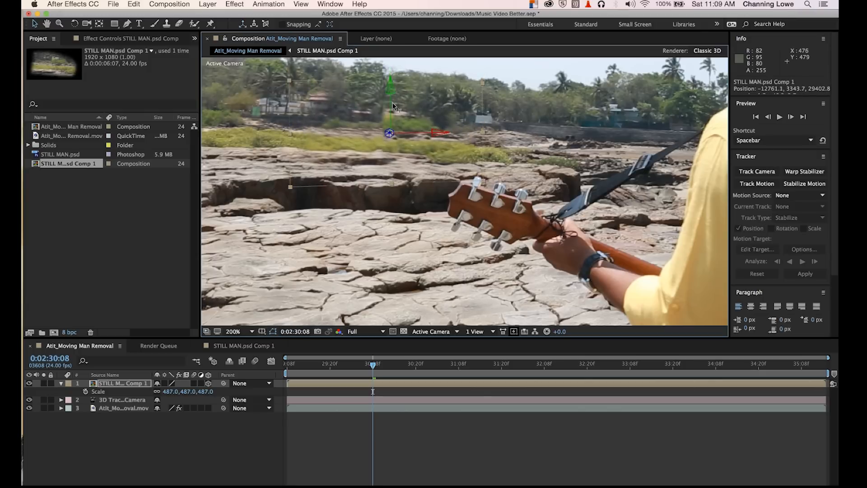
mouse_move(404, 119)
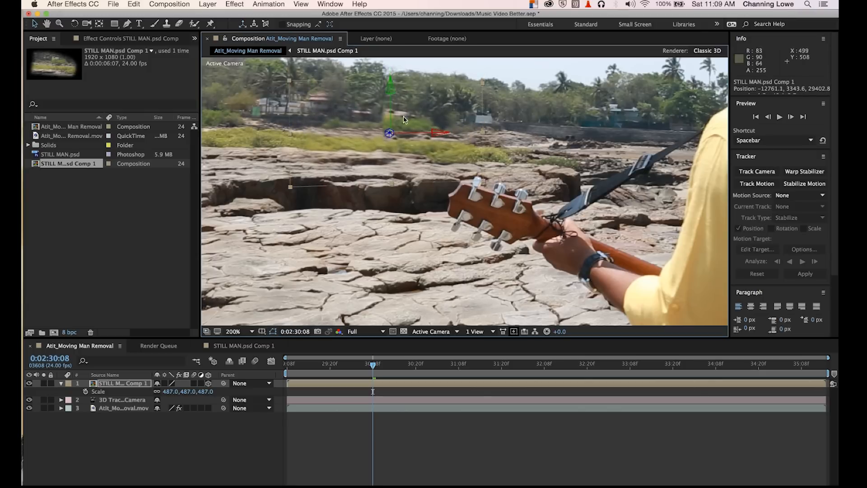
mouse_move(370, 367)
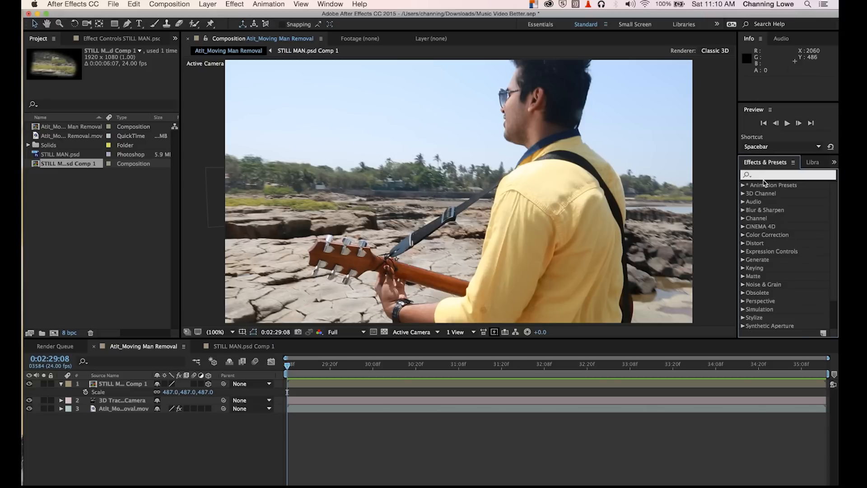
- Apply Match Grain sourcing noise from the .mov clip, Final Output mode, and preview the shot
type("match")
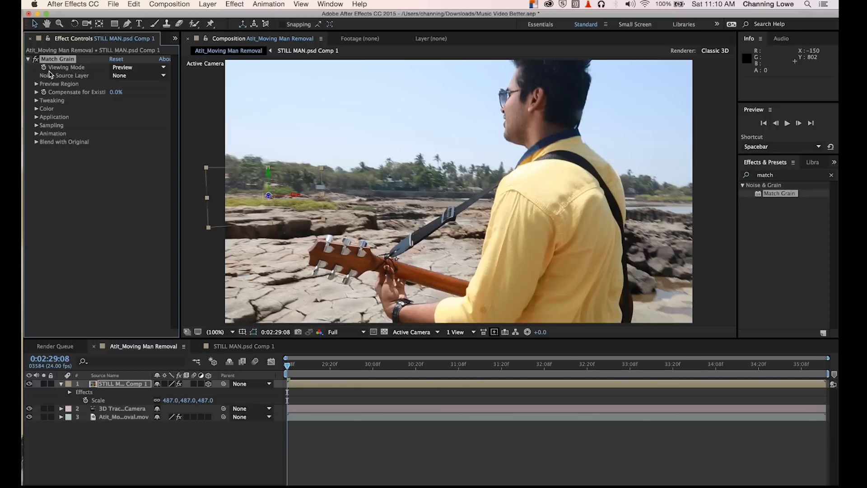
mouse_move(94, 80)
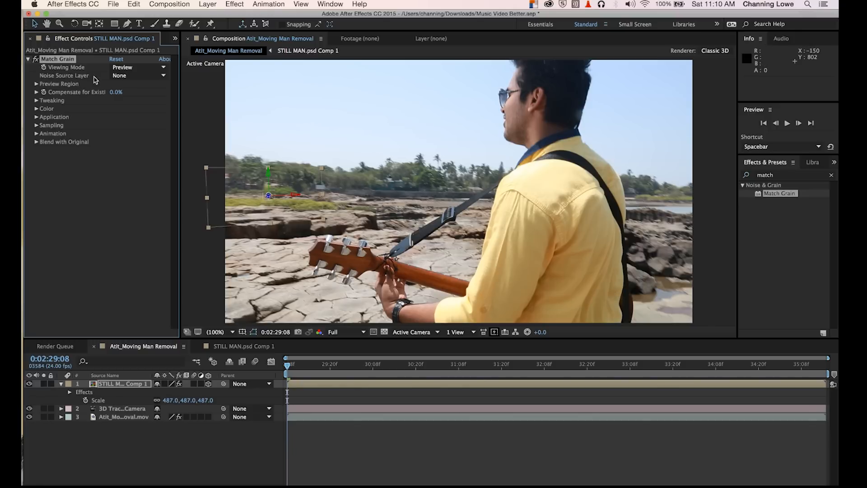
left_click(138, 75)
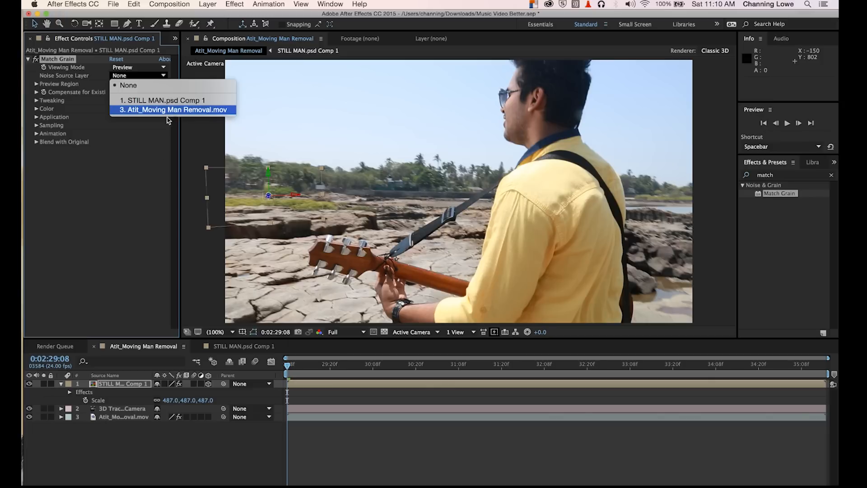
left_click(138, 67)
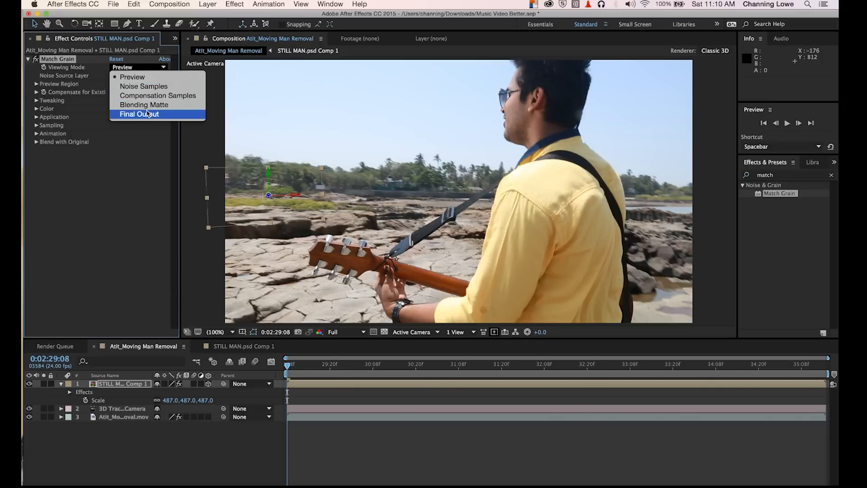
left_click(139, 114)
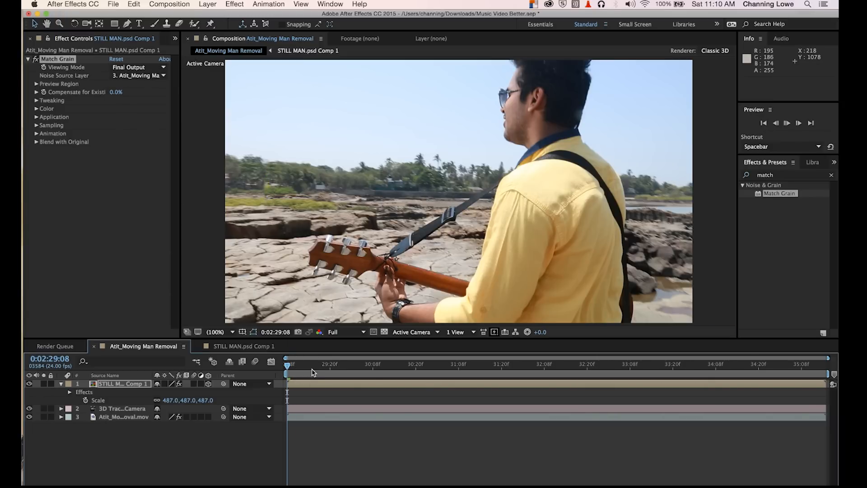
key("space")
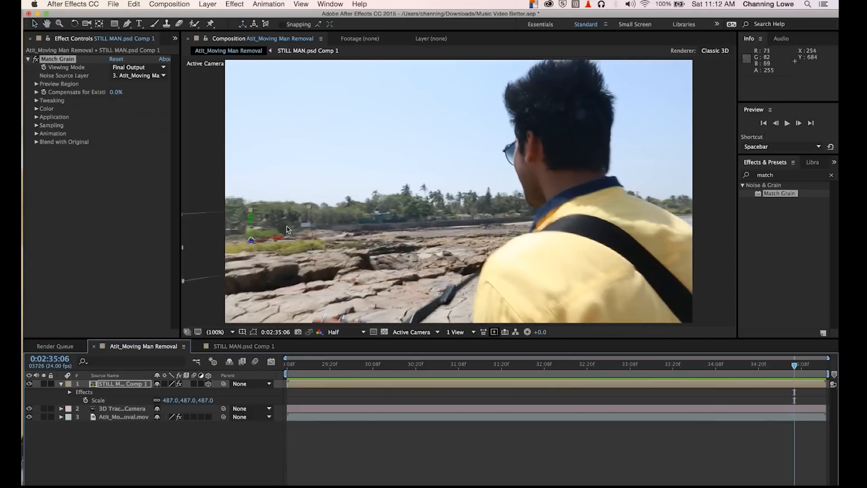
- Browse the Composition menu's Pre-render and Add to Adobe Media Encoder Queue commands
left_click(169, 5)
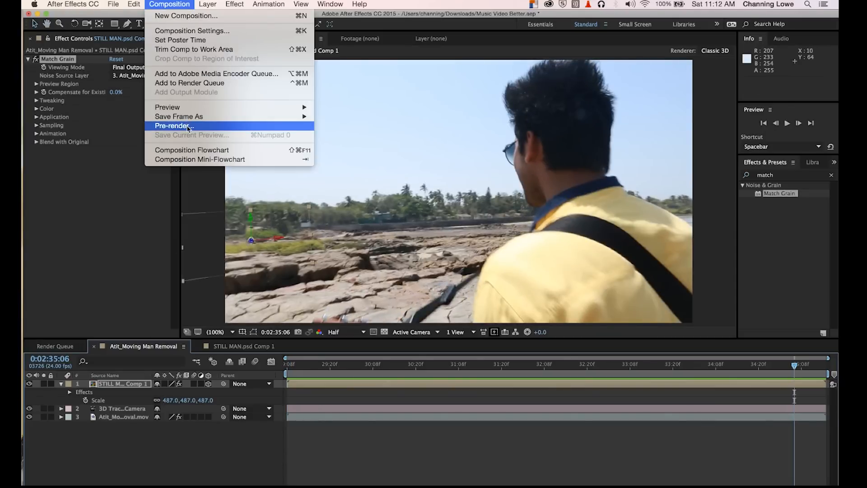
mouse_move(216, 73)
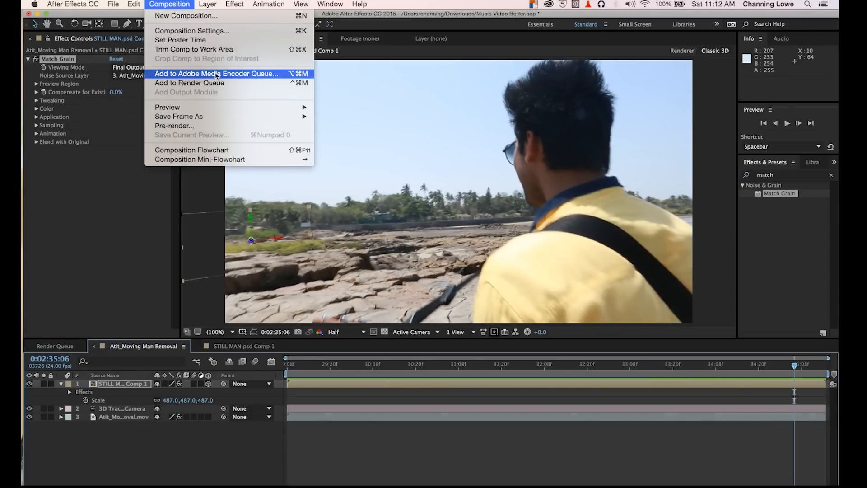
mouse_move(216, 343)
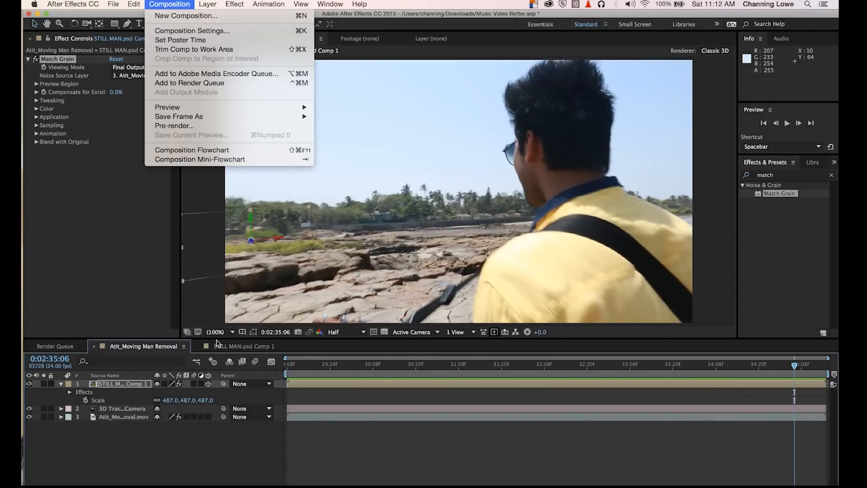